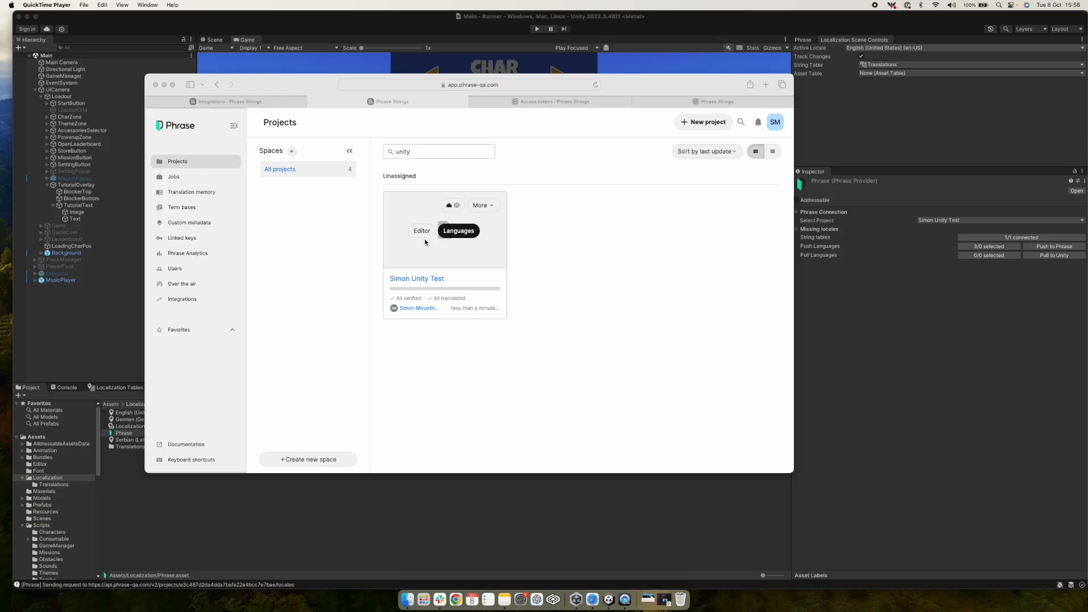
{"action": "mouse_move", "coordinate": [424, 246]}
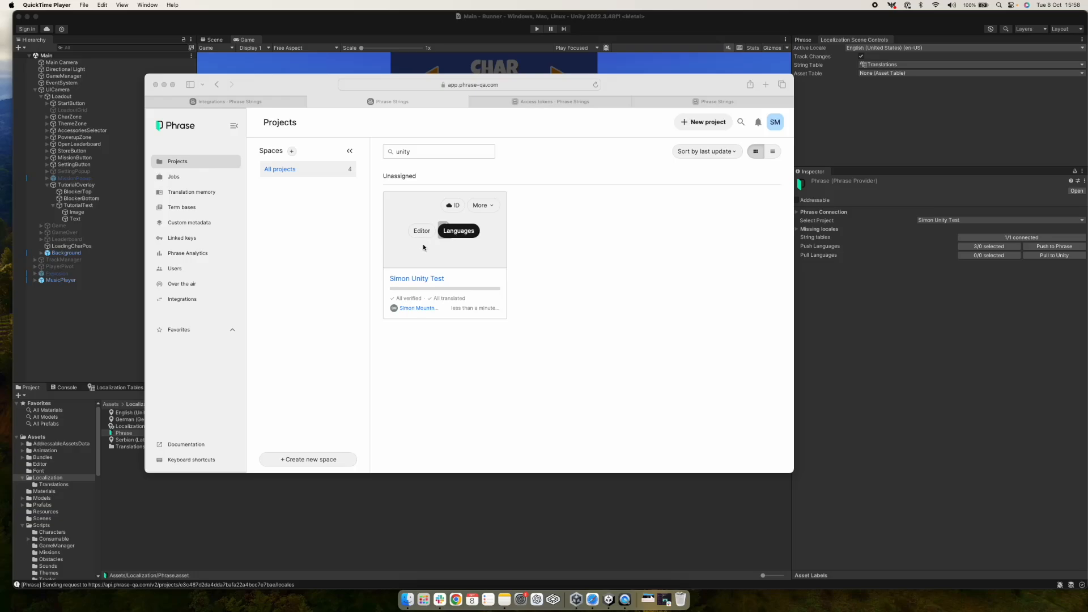
{"action": "mouse_move", "coordinate": [638, 328]}
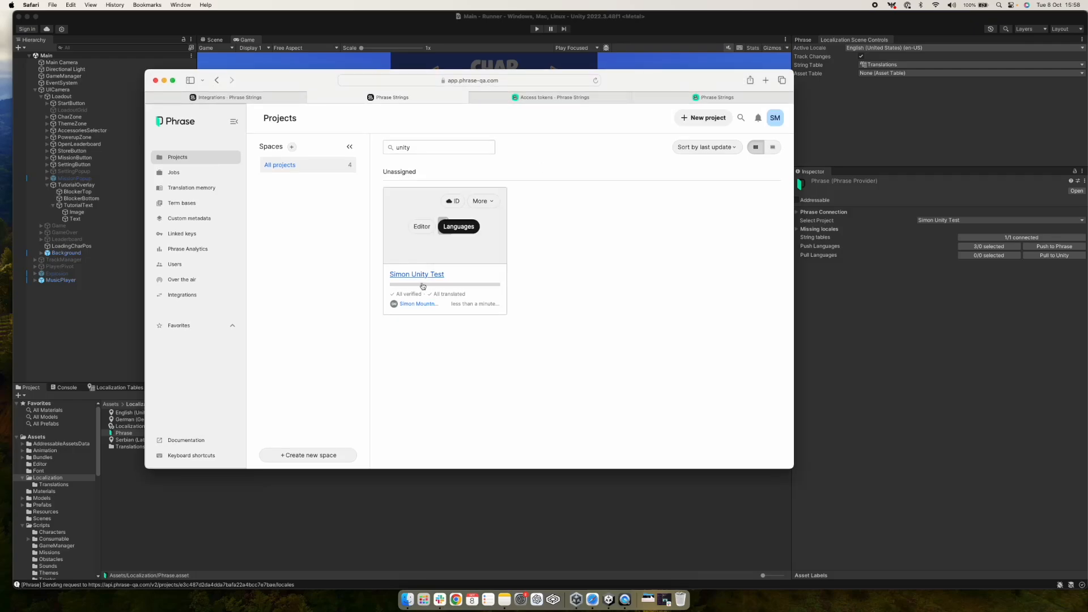
View the Simon Unity Test project's empty Languages setup, then its Integrations page listing Unity.
{"action": "left_click", "coordinate": [416, 274]}
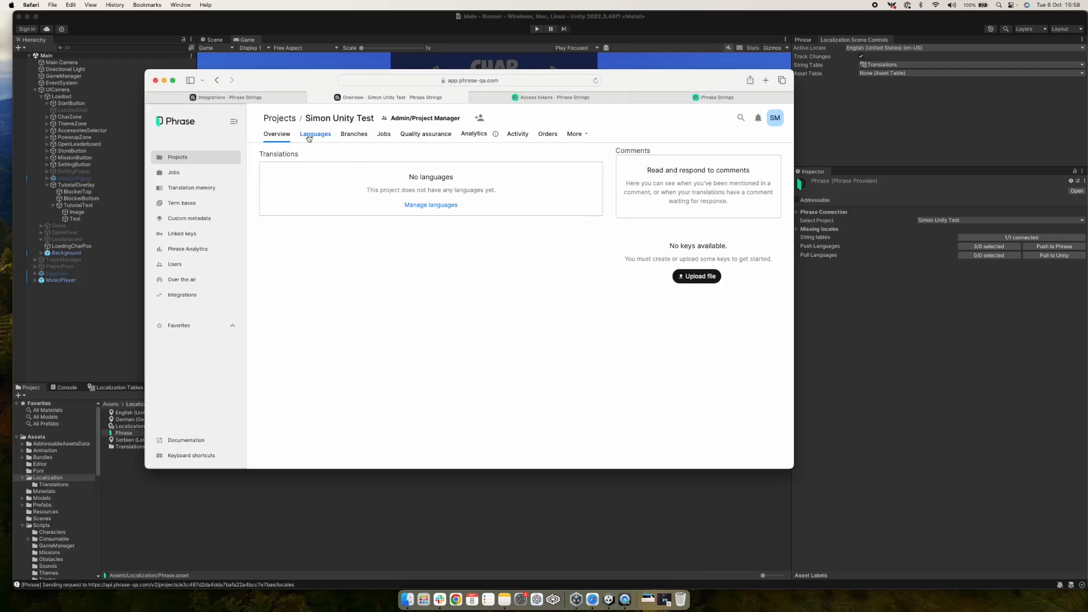
{"action": "left_click", "coordinate": [315, 133]}
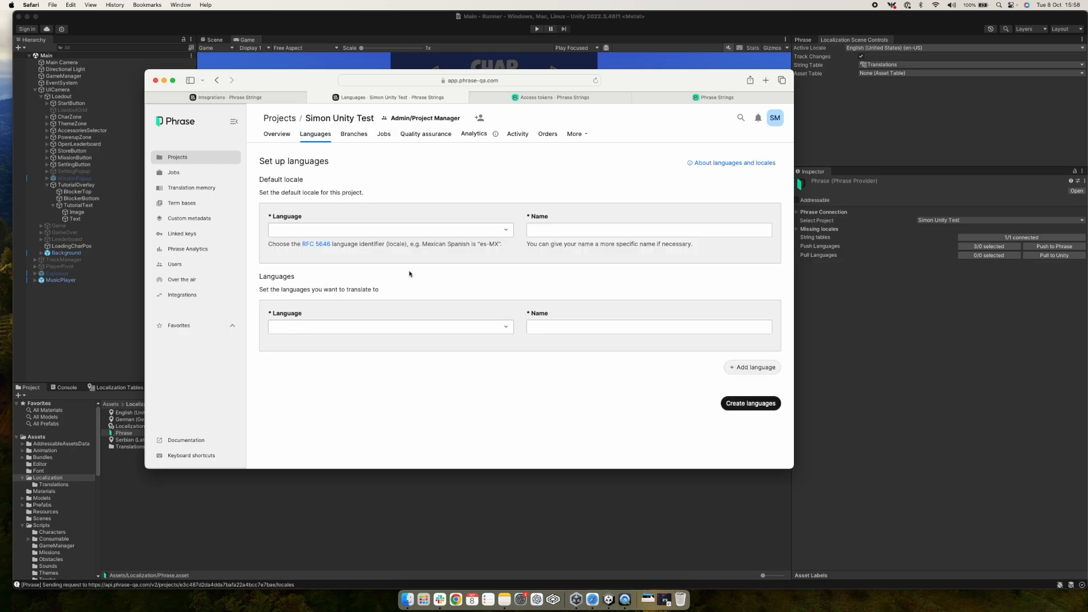
{"action": "mouse_move", "coordinate": [329, 169]}
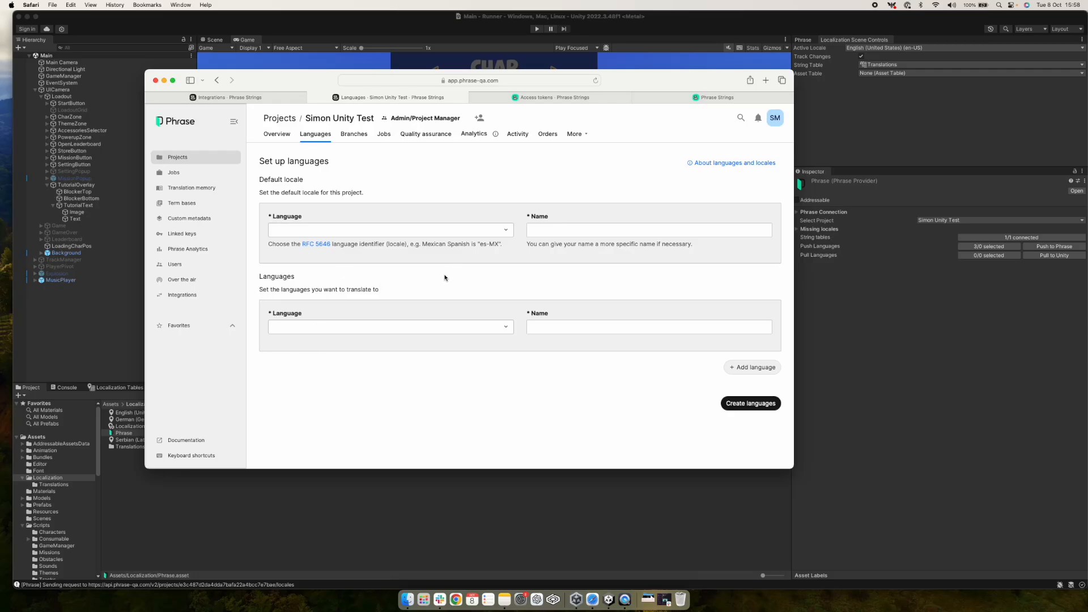
{"action": "mouse_move", "coordinate": [441, 276]}
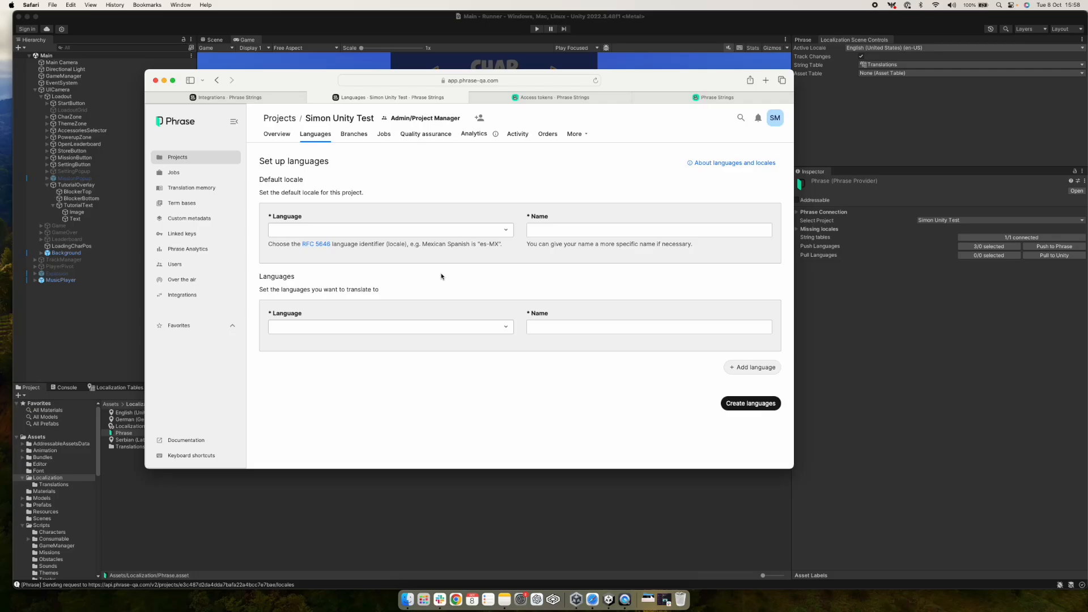
{"action": "mouse_move", "coordinate": [449, 275]}
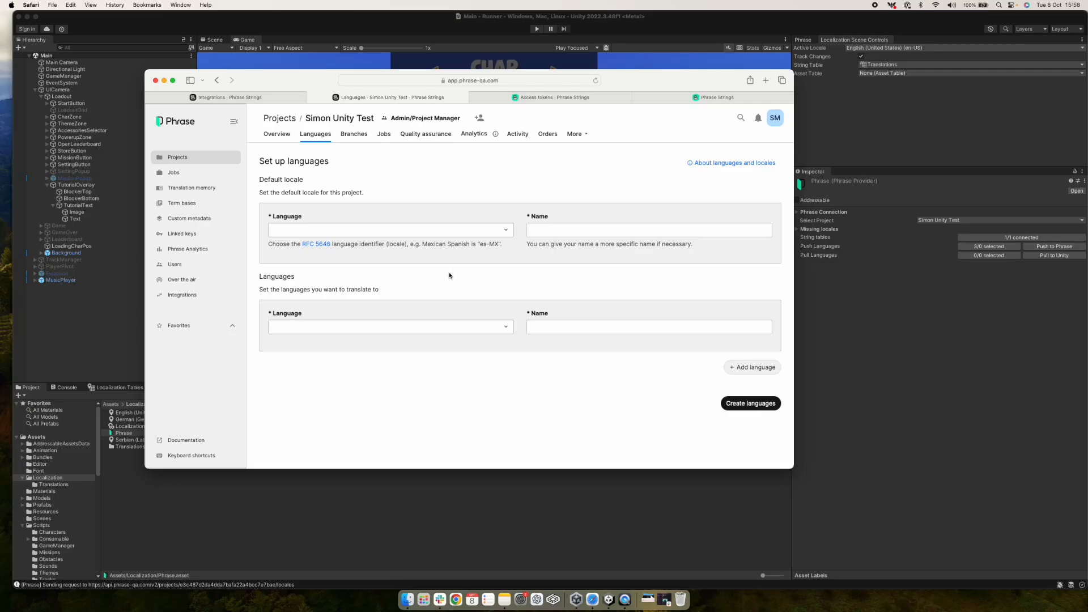
{"action": "left_click", "coordinate": [181, 294]}
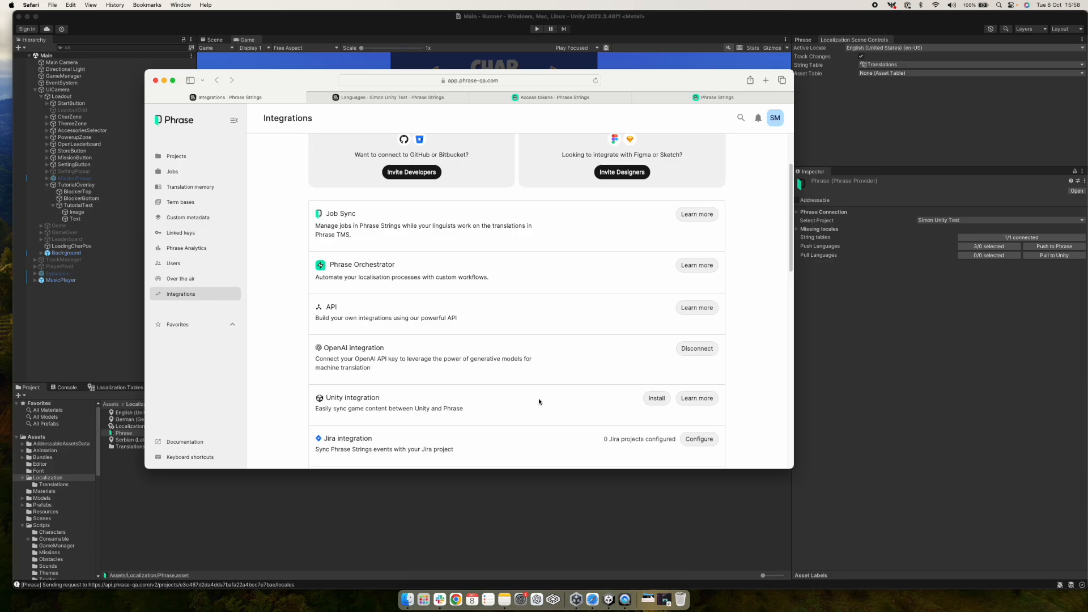
{"action": "mouse_move", "coordinate": [542, 398]}
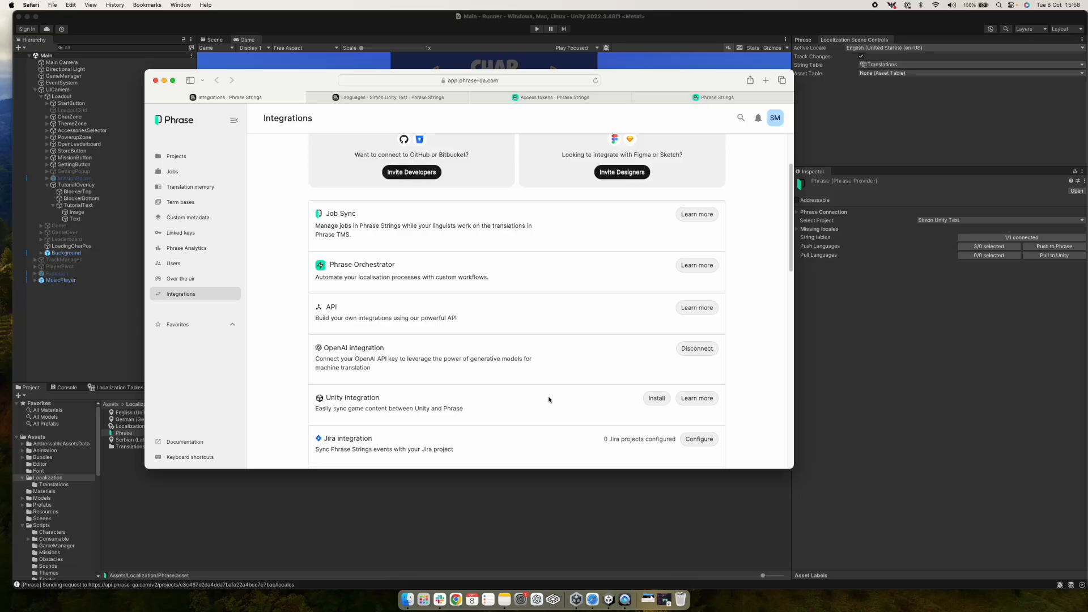
{"action": "mouse_move", "coordinate": [545, 407]}
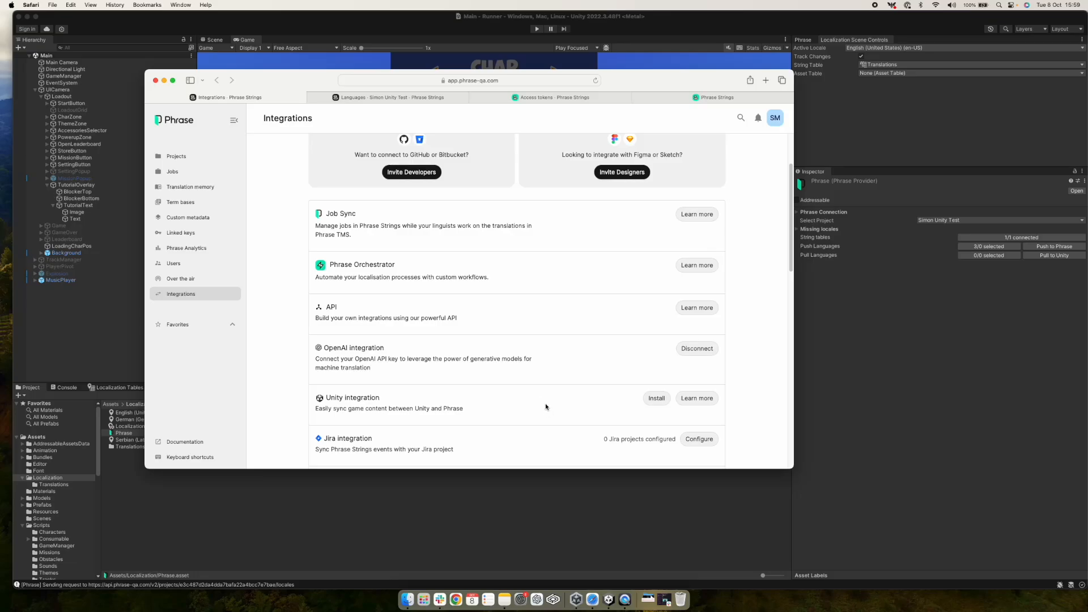
{"action": "mouse_move", "coordinate": [558, 402]}
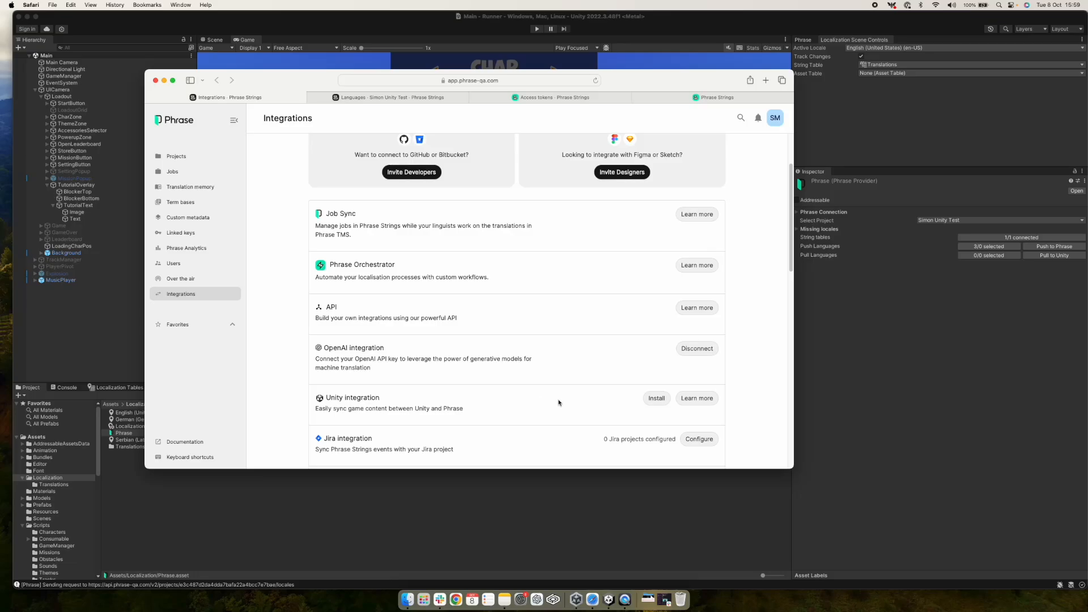
Switch to the Access tokens page showing the existing Unity read/write token.
{"action": "left_click", "coordinate": [554, 98]}
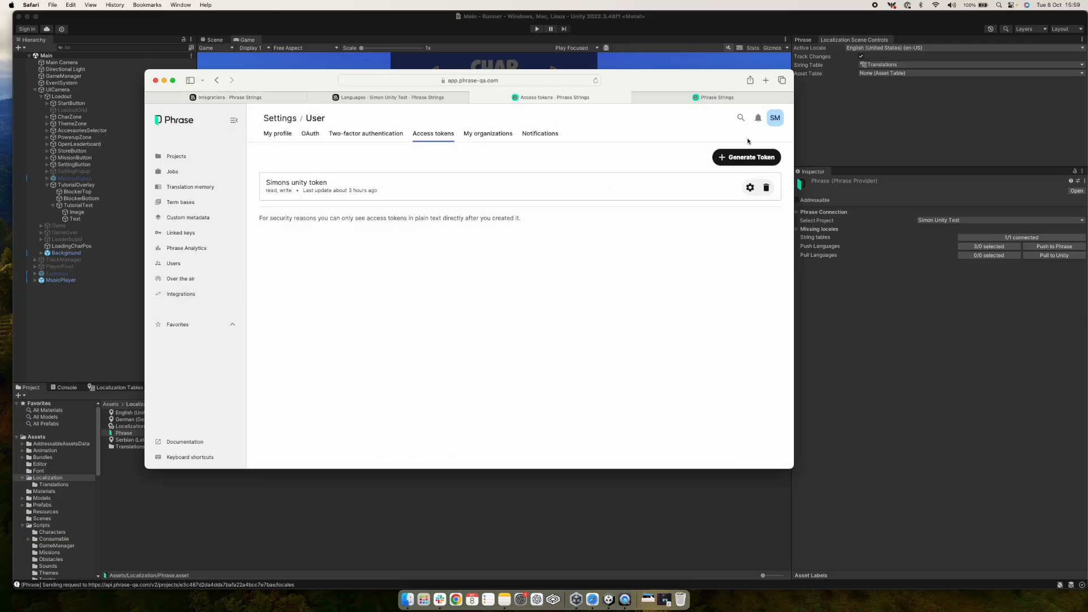
Bring the Unity editor with the Localization folder in front of Safari.
{"action": "left_click", "coordinate": [774, 117]}
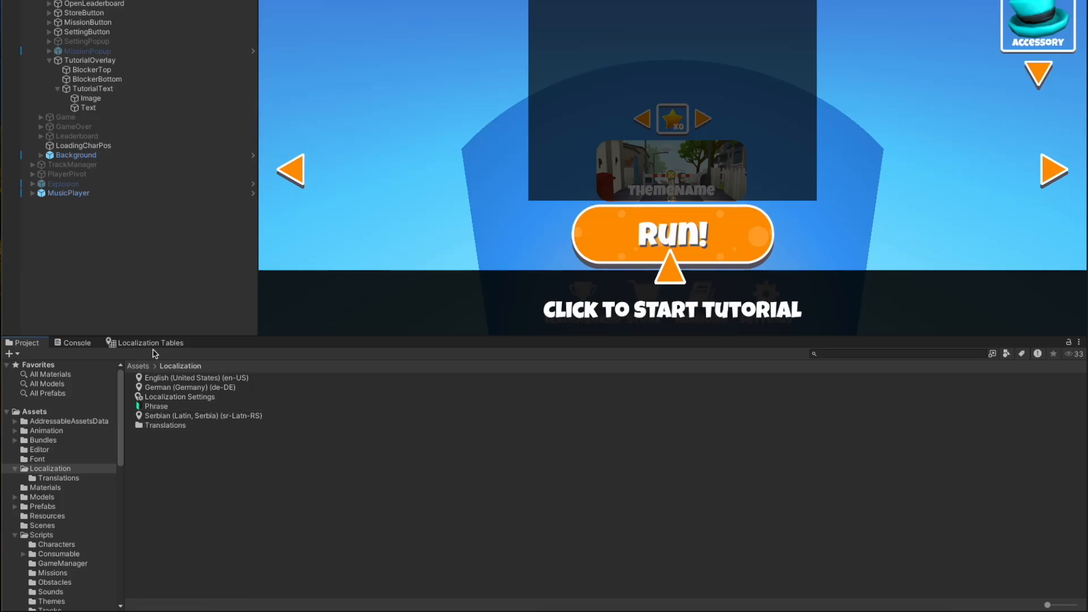
Inspect the empty German cell for Run! in the string table, then reselect the Phrase provider asset.
{"action": "left_click", "coordinate": [150, 342]}
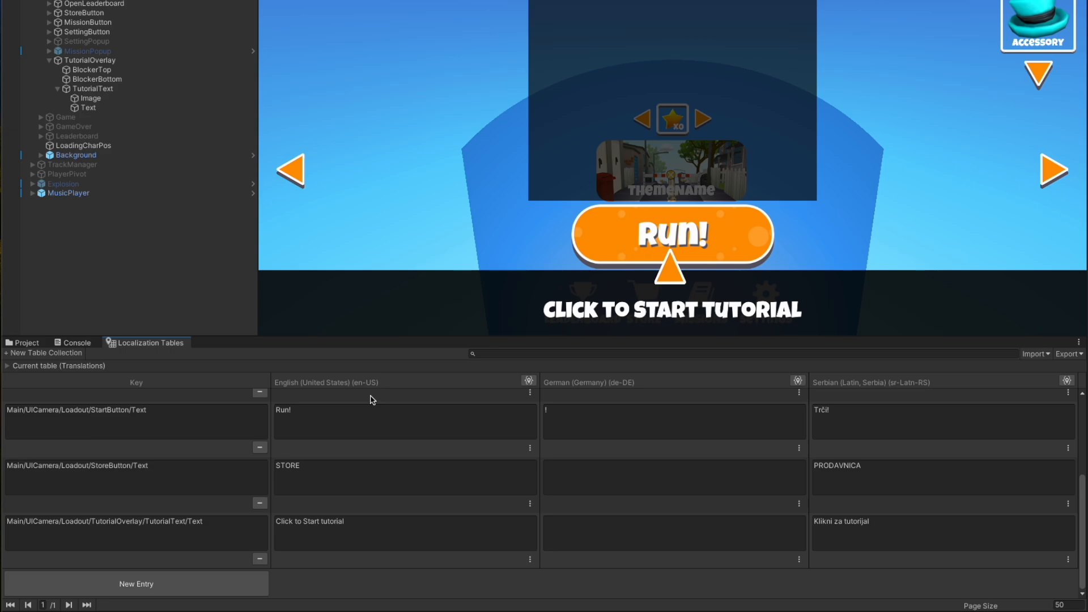
{"action": "mouse_move", "coordinate": [342, 373]}
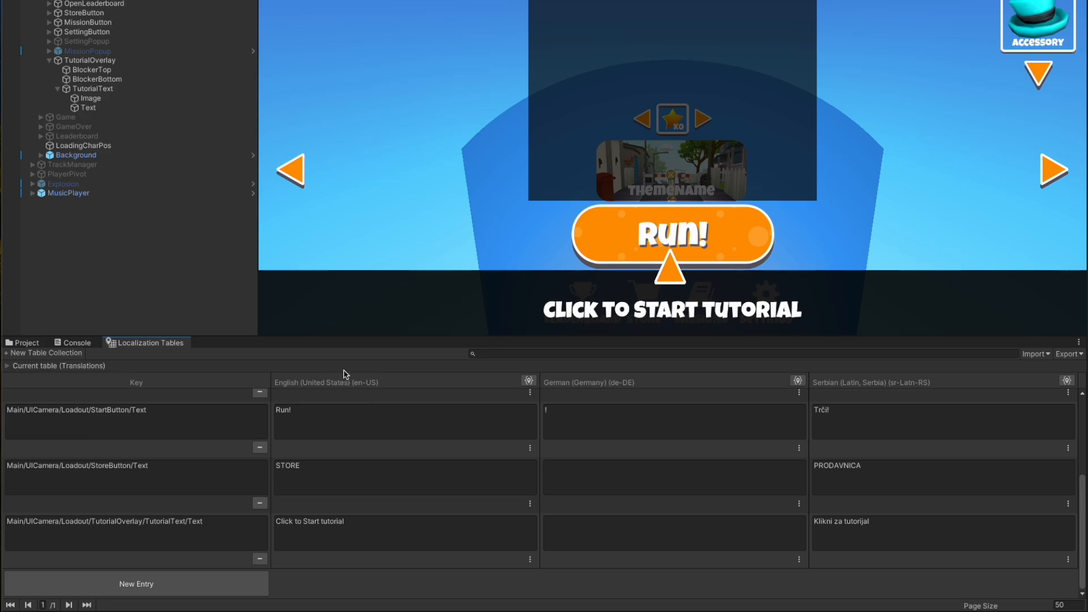
{"action": "left_click", "coordinate": [673, 422]}
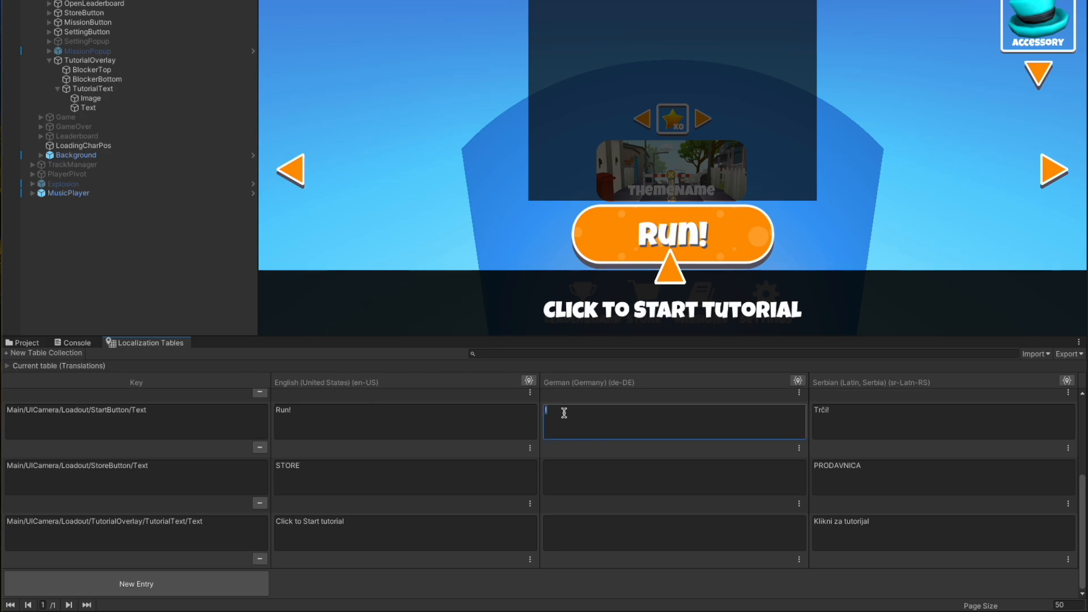
{"action": "left_click", "coordinate": [942, 422]}
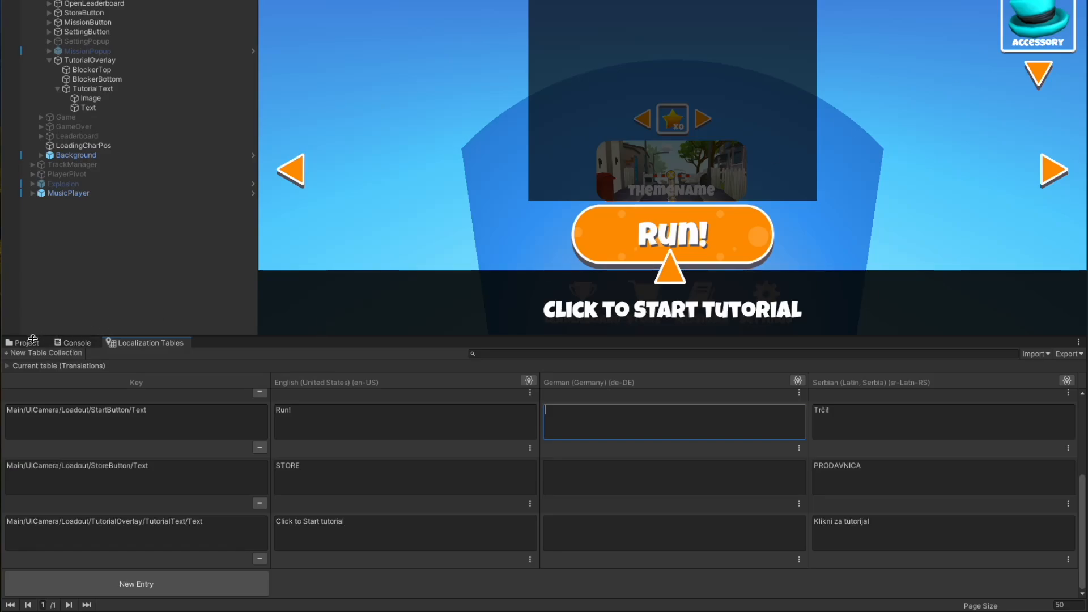
{"action": "left_click", "coordinate": [23, 342]}
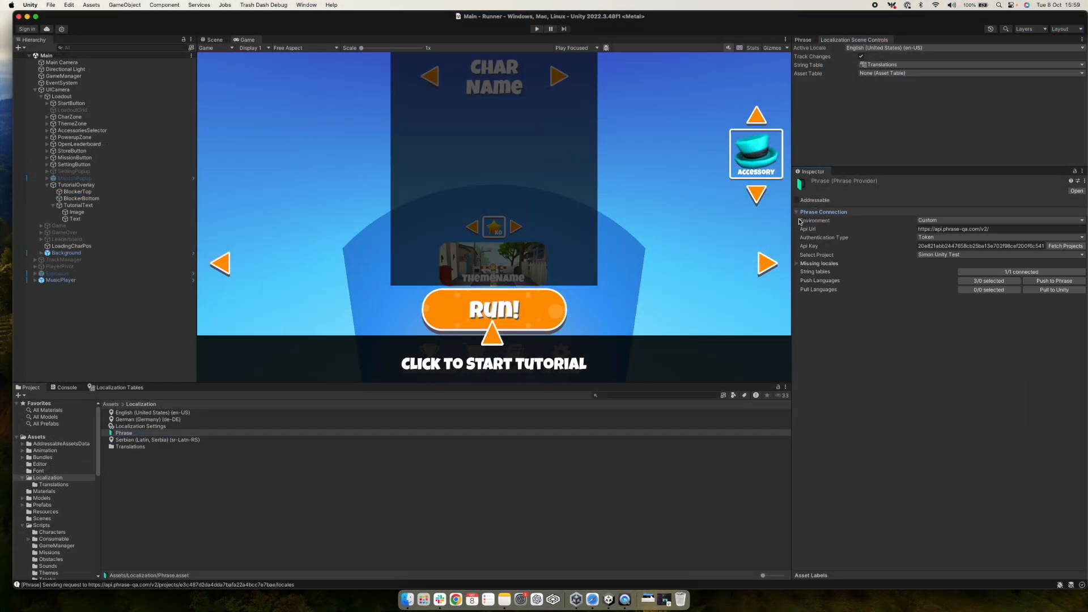
Keep the Custom environment and switch the Phrase provider's authentication type to OAuth login.
{"action": "left_click", "coordinate": [797, 263]}
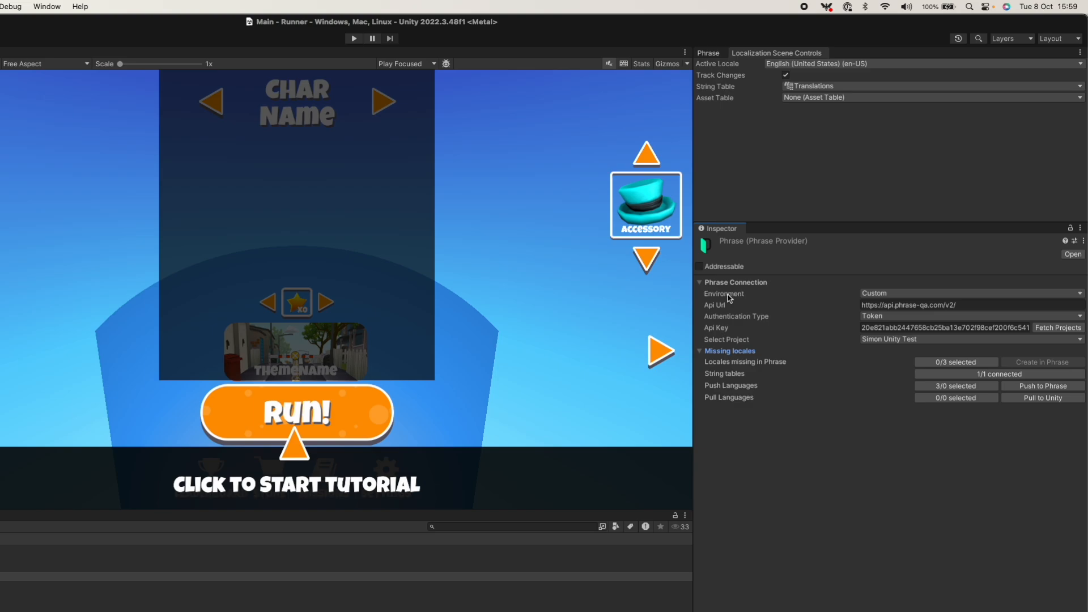
{"action": "left_click", "coordinate": [970, 292]}
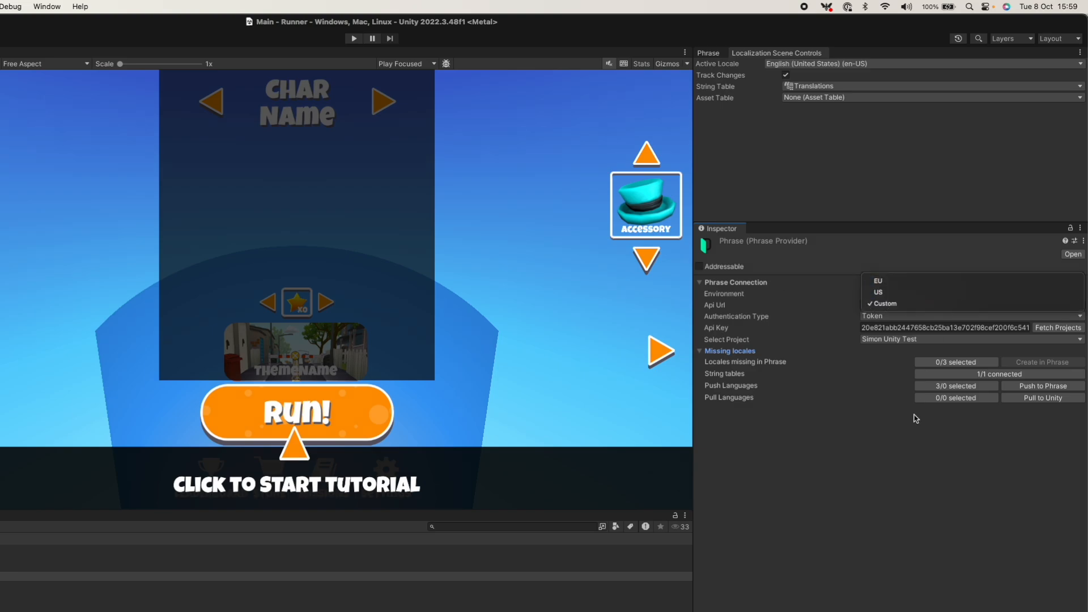
{"action": "left_click", "coordinate": [885, 303]}
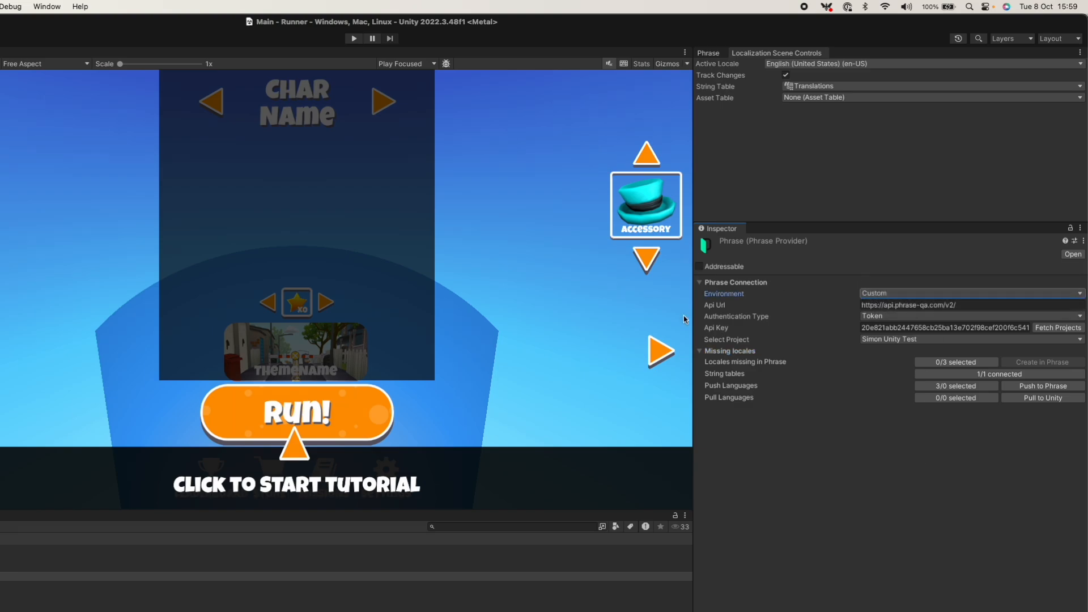
{"action": "left_click", "coordinate": [937, 305]}
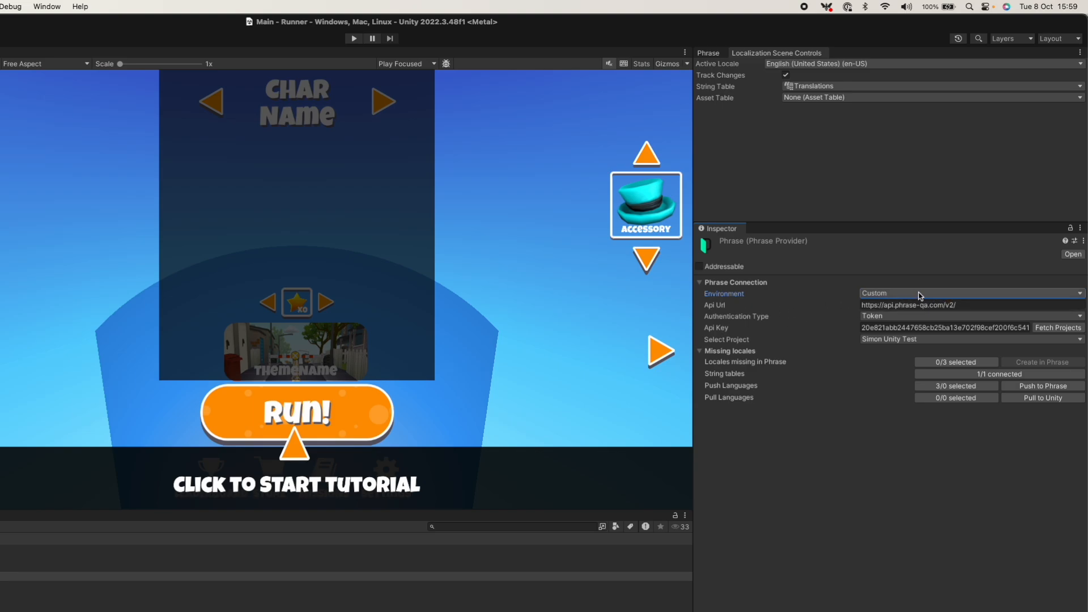
{"action": "left_click", "coordinate": [908, 305]}
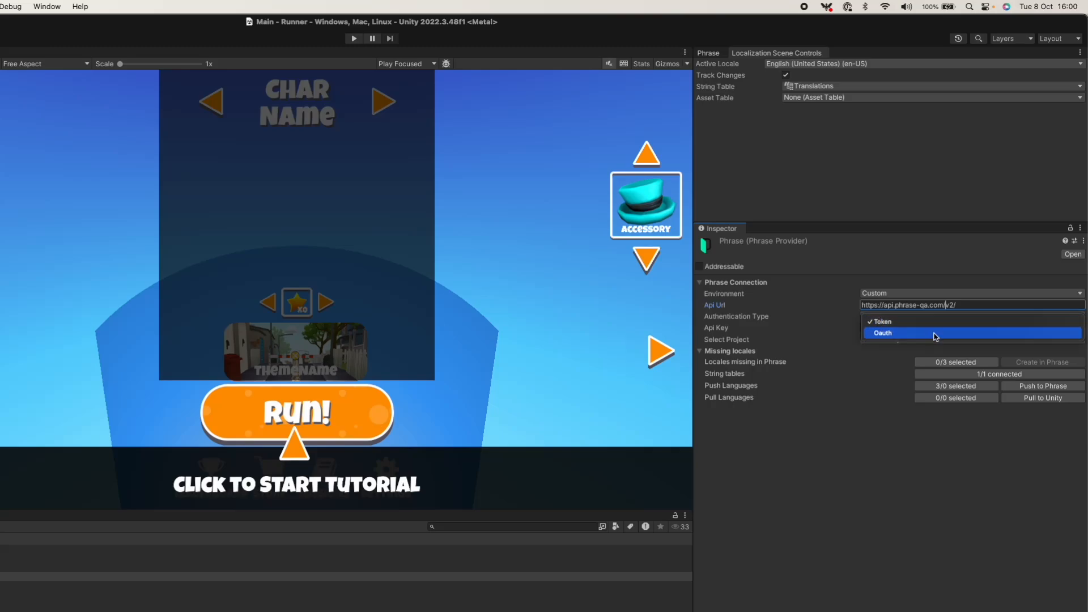
{"action": "left_click", "coordinate": [883, 333]}
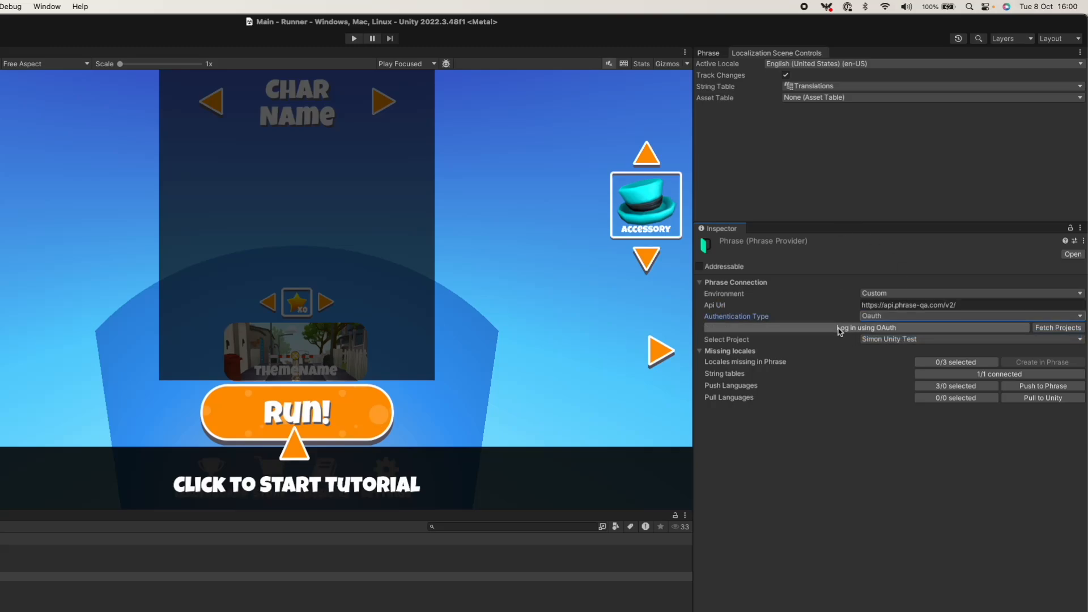
{"action": "mouse_move", "coordinate": [719, 538]}
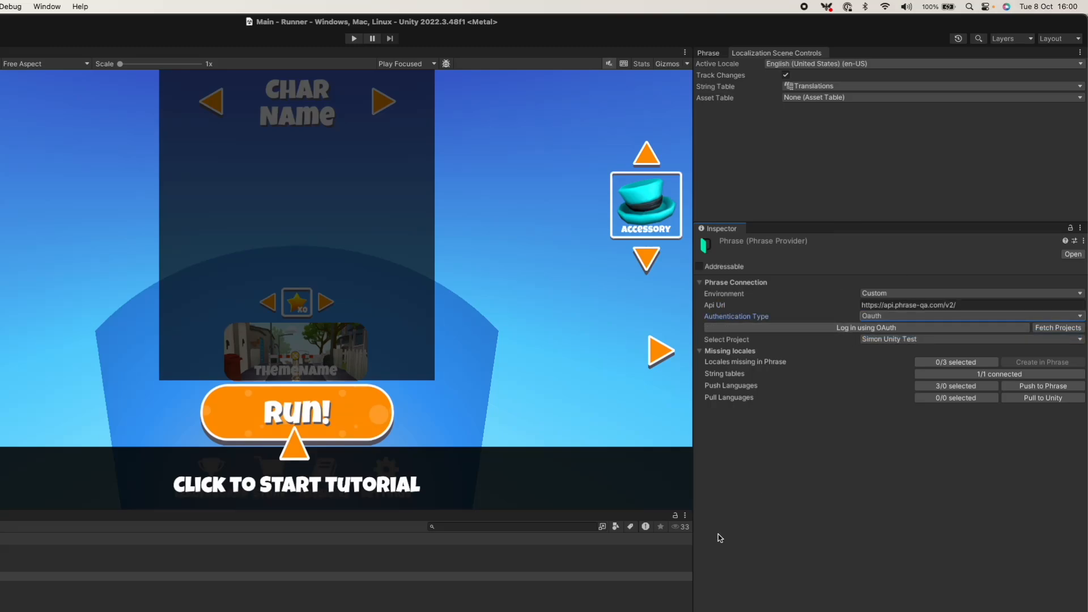
{"action": "mouse_move", "coordinate": [340, 333]}
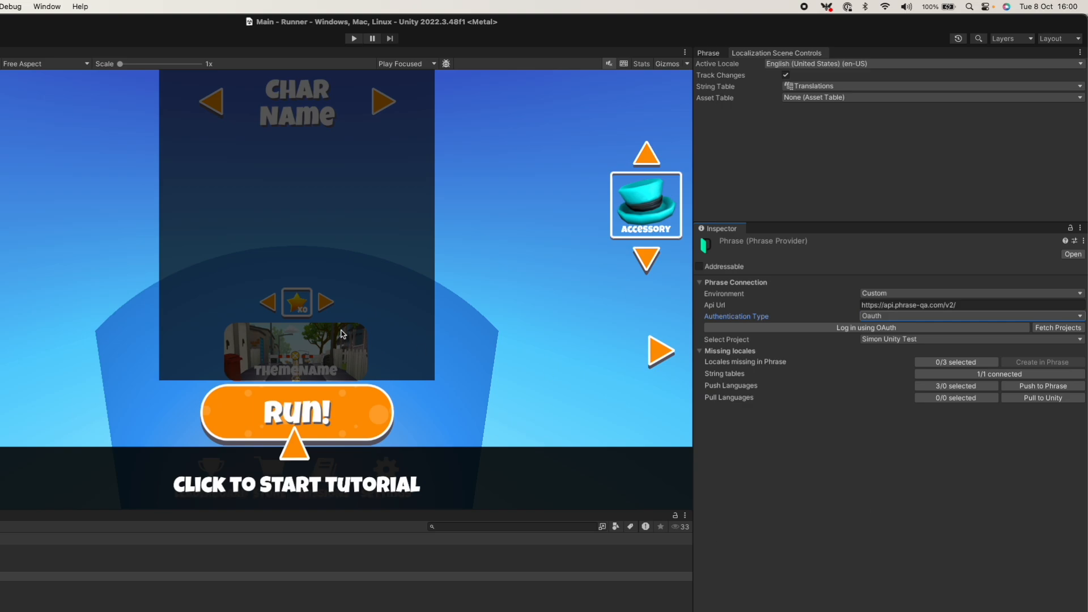
{"action": "mouse_move", "coordinate": [1029, 332]}
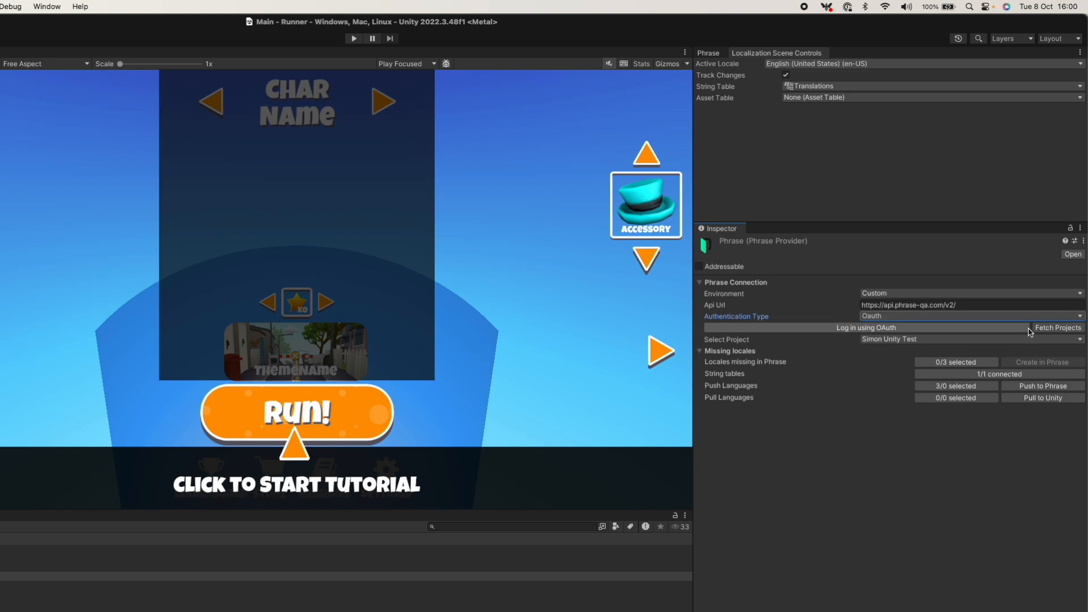
{"action": "left_click", "coordinate": [970, 316]}
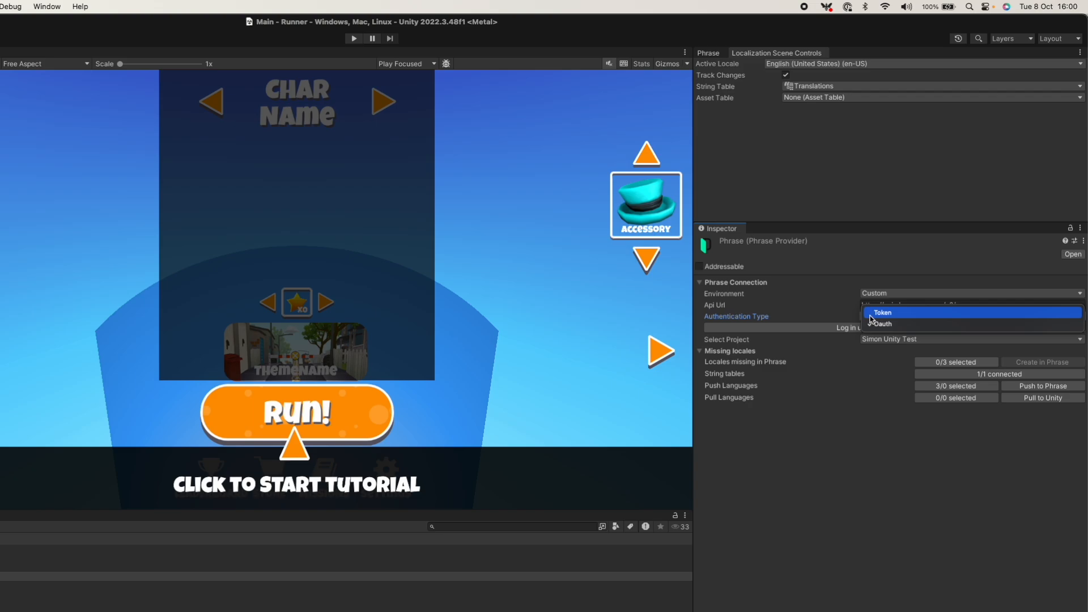
Set authentication back to Token with the API key, keep Simon Unity Test, and expand the missing locales.
{"action": "left_click", "coordinate": [883, 313]}
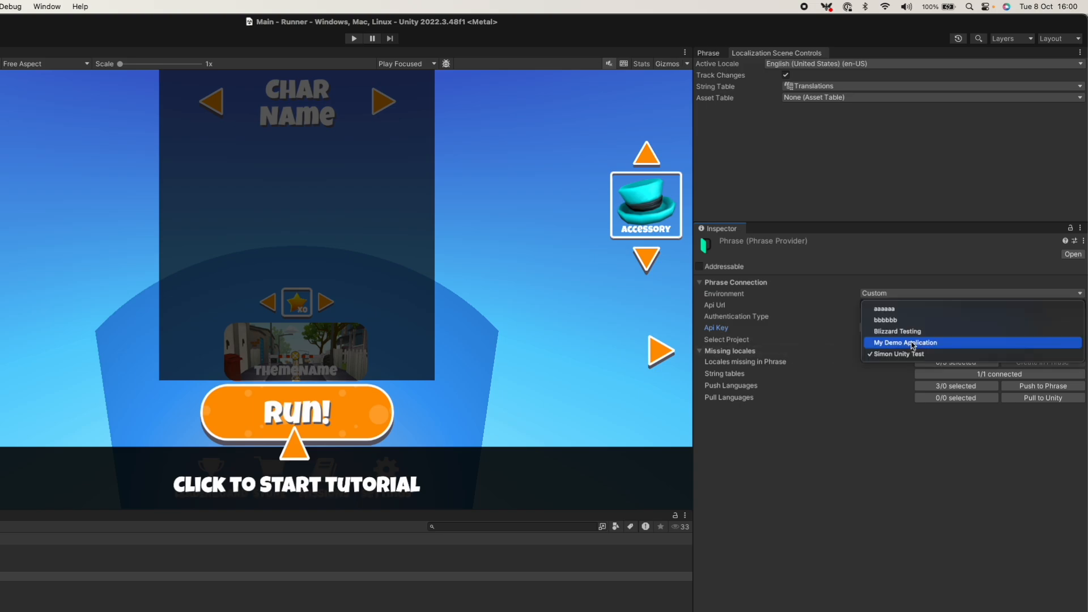
{"action": "left_click", "coordinate": [904, 343]}
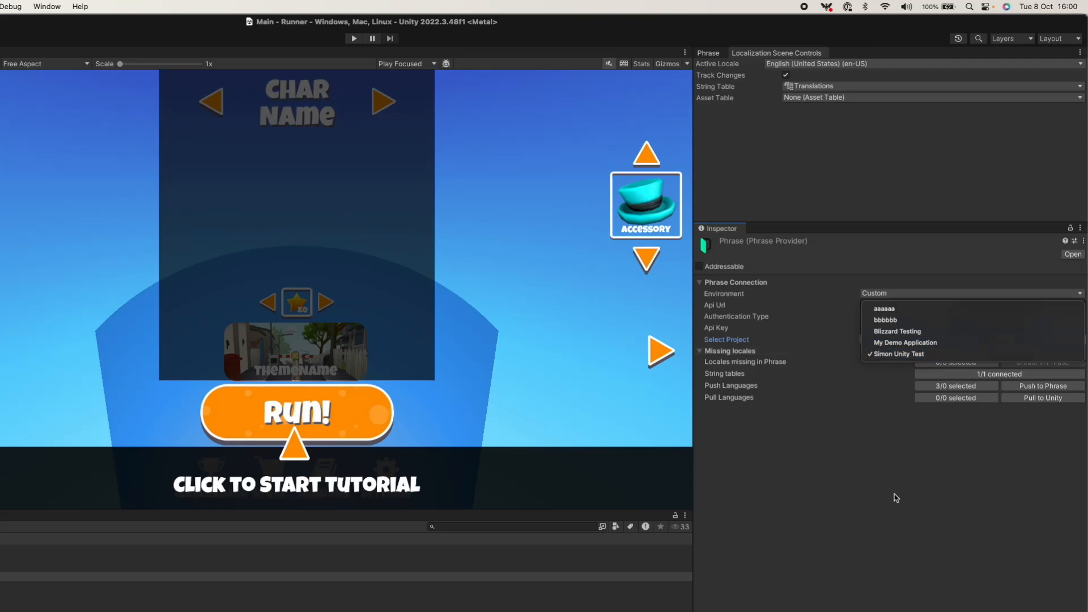
{"action": "left_click", "coordinate": [898, 353]}
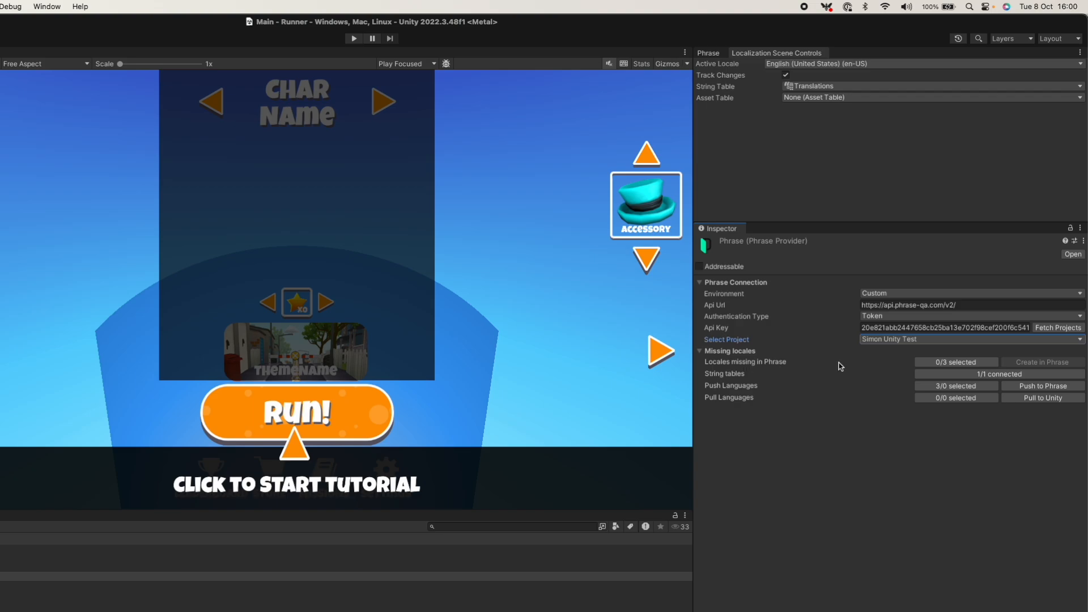
{"action": "left_click", "coordinate": [746, 362]}
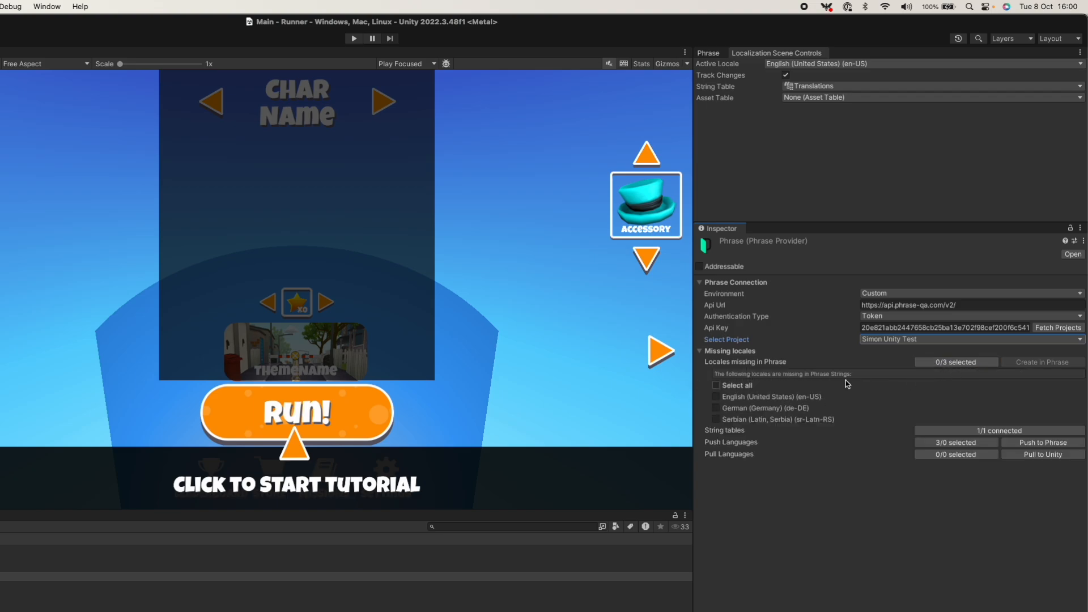
Create the missing en-US, de-DE and sr-Latn-RS locales in Phrase from Unity.
{"action": "left_click", "coordinate": [717, 386]}
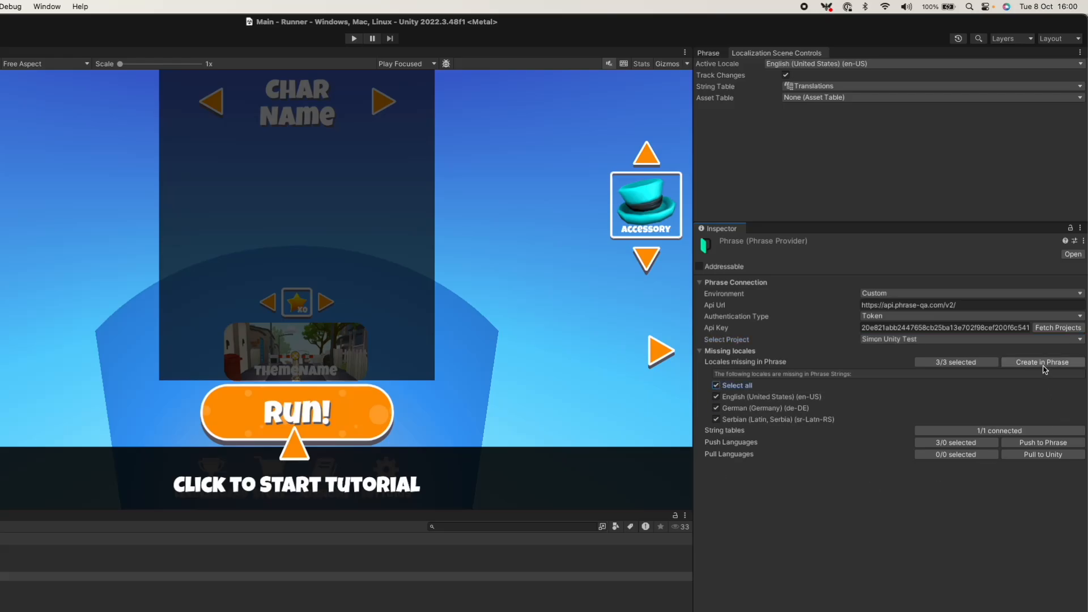
{"action": "left_click", "coordinate": [1041, 362]}
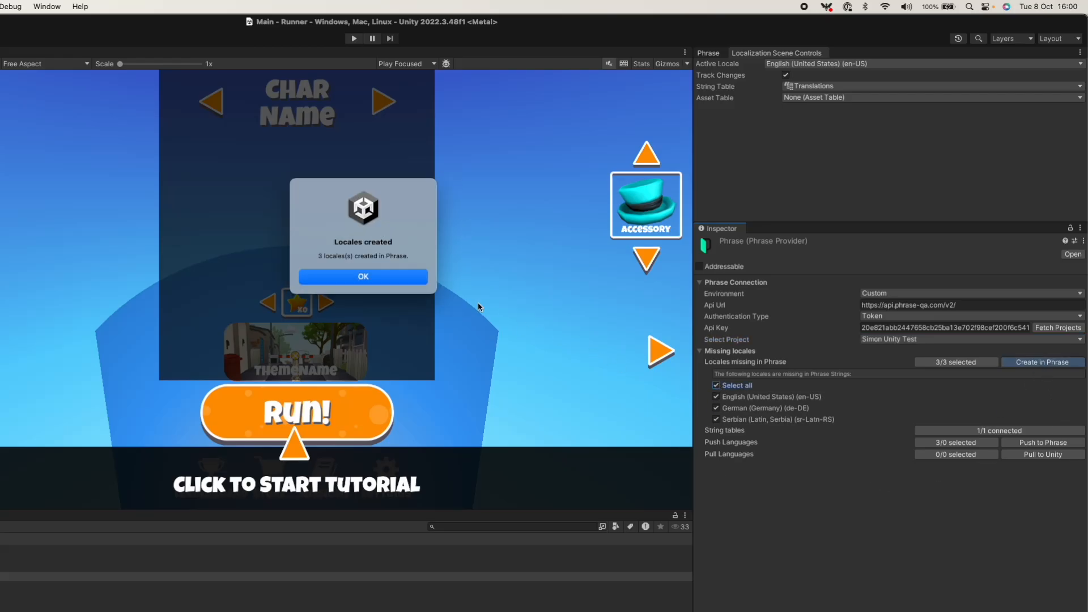
{"action": "left_click", "coordinate": [363, 277]}
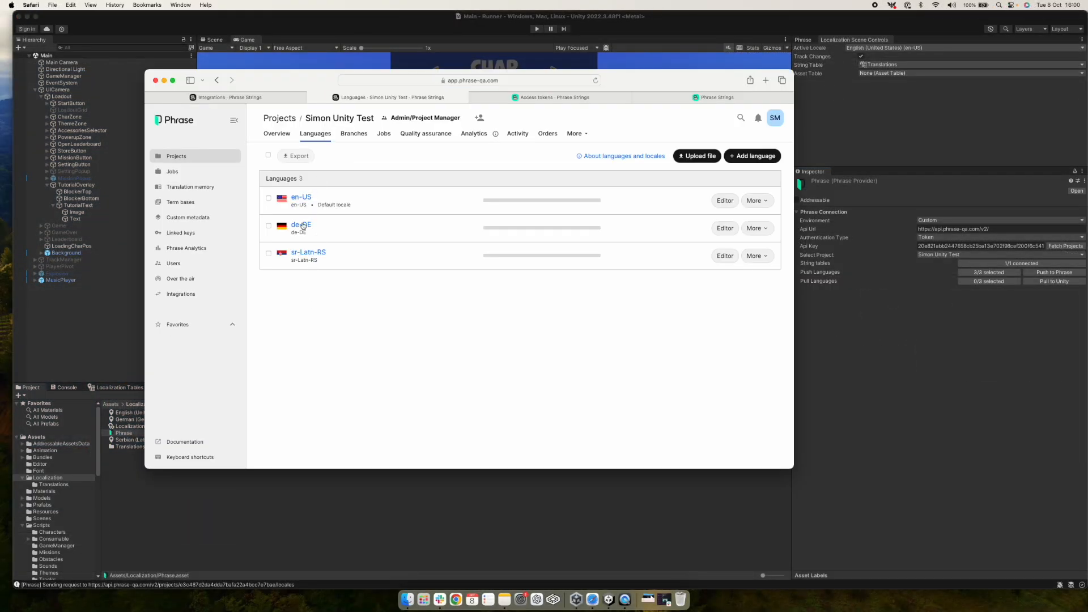
{"action": "mouse_move", "coordinate": [727, 298]}
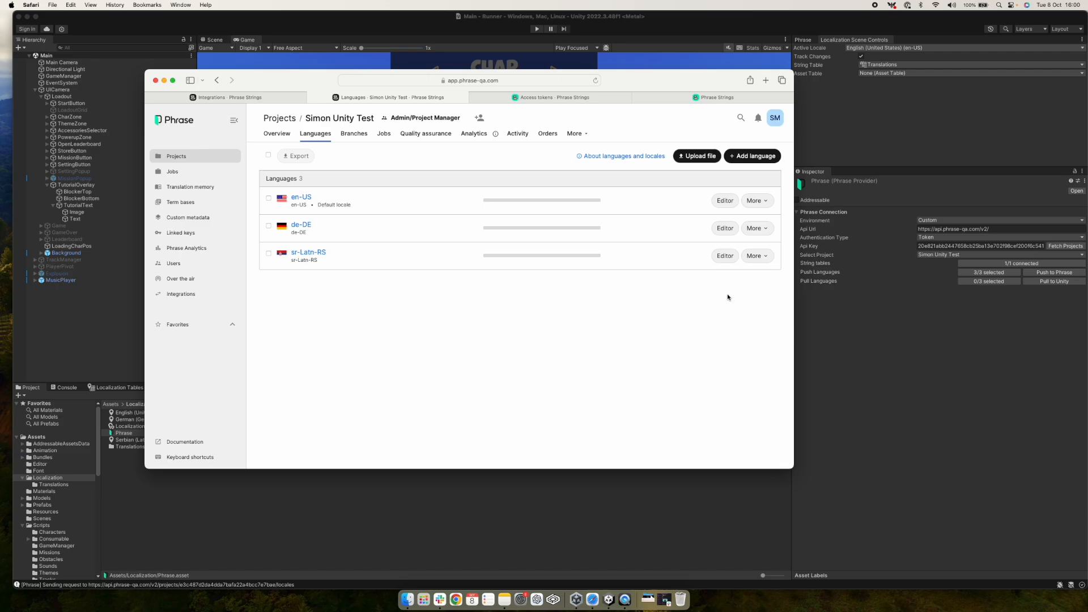
{"action": "mouse_move", "coordinate": [976, 347]}
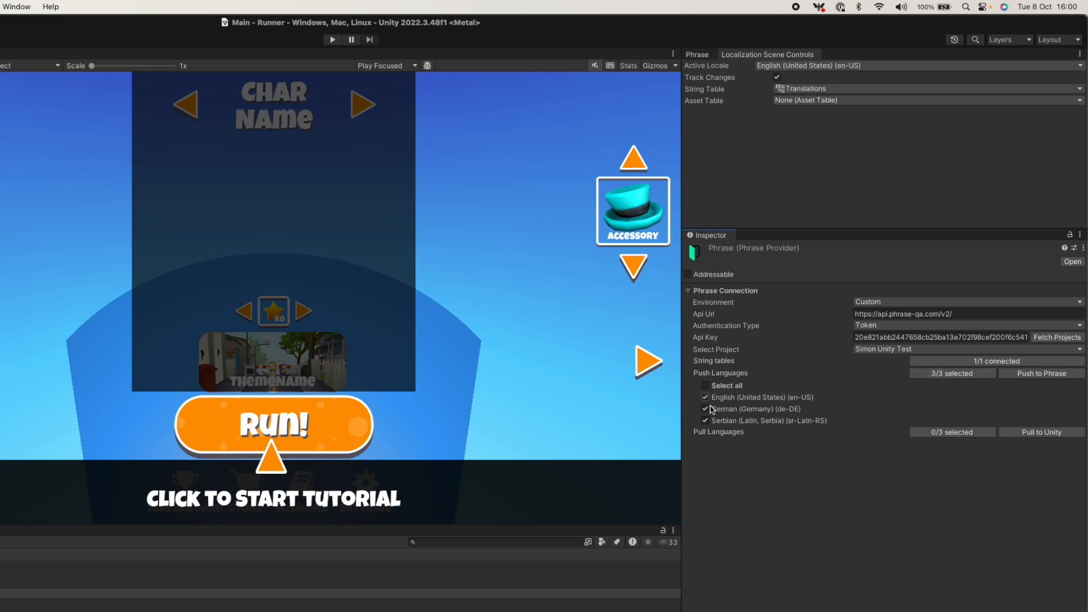
Push all three languages' strings to Phrase and open the project's translation editor.
{"action": "left_click", "coordinate": [705, 385]}
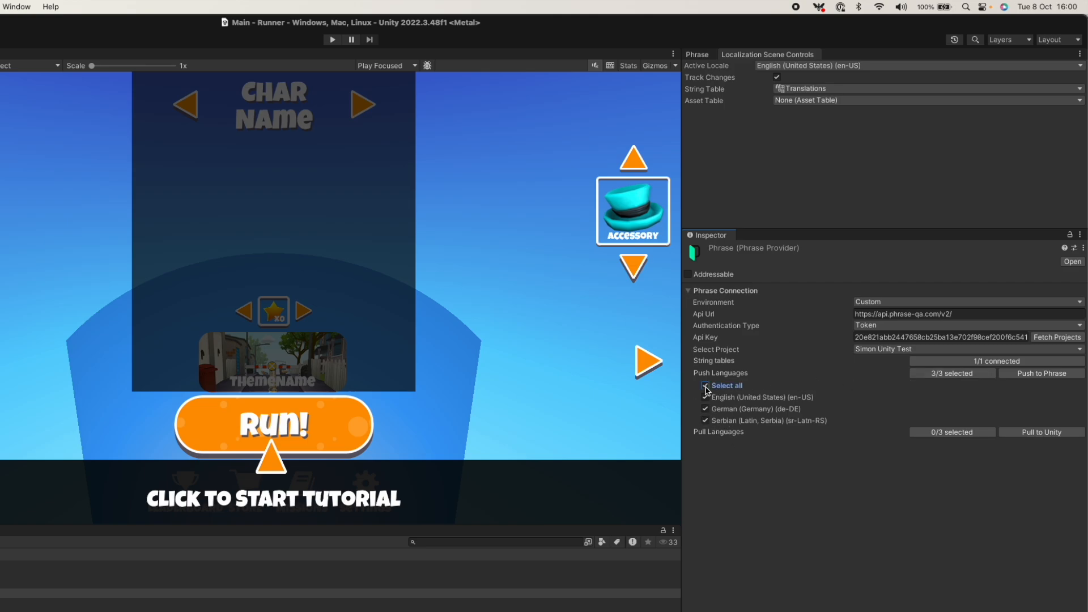
{"action": "left_click", "coordinate": [705, 385]}
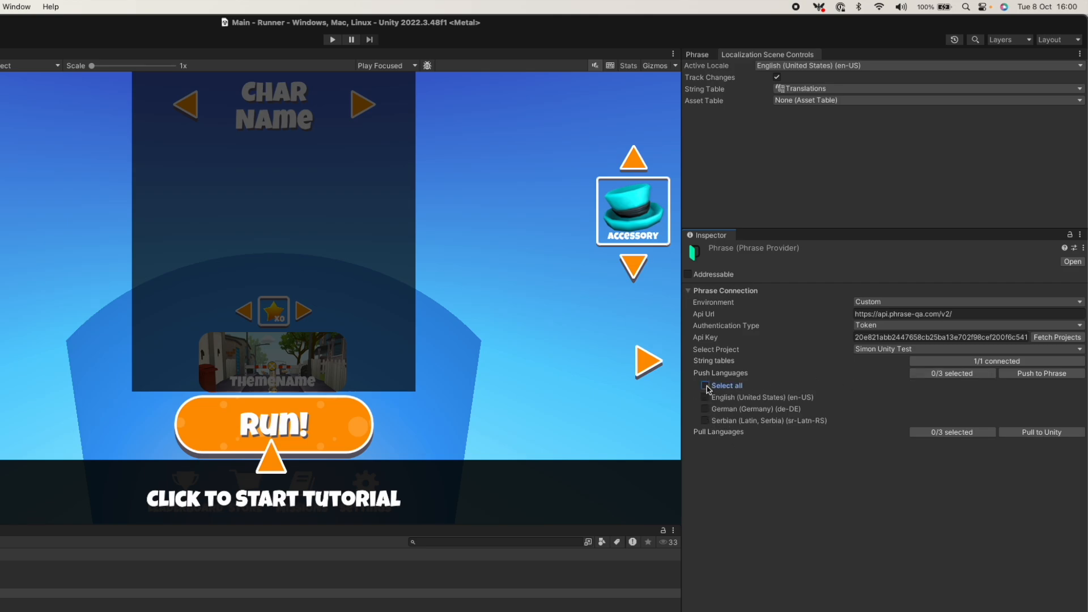
{"action": "left_click", "coordinate": [705, 385]}
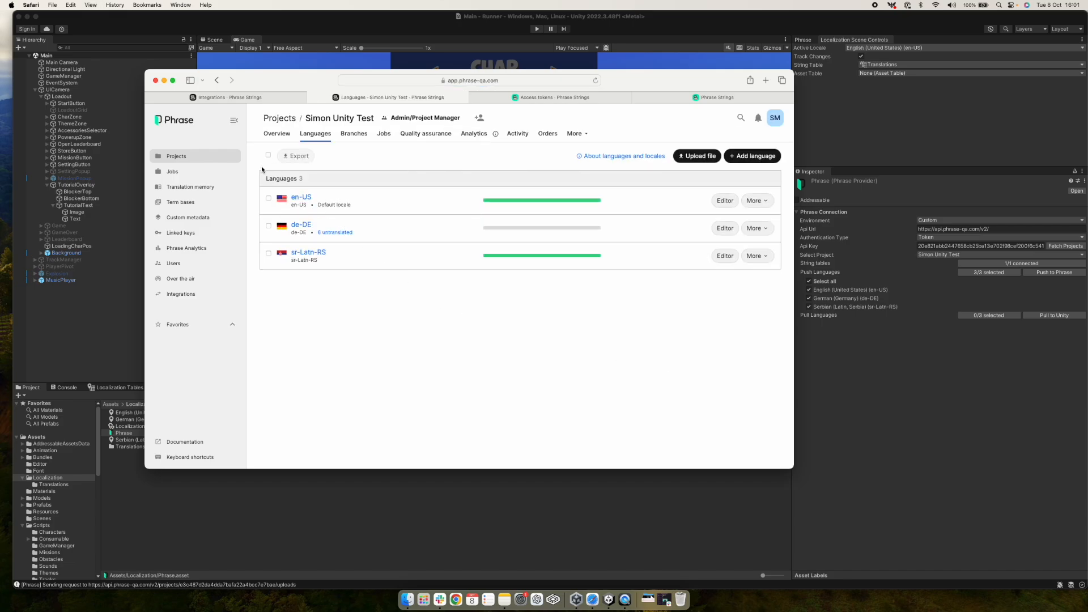
{"action": "left_click", "coordinate": [724, 201]}
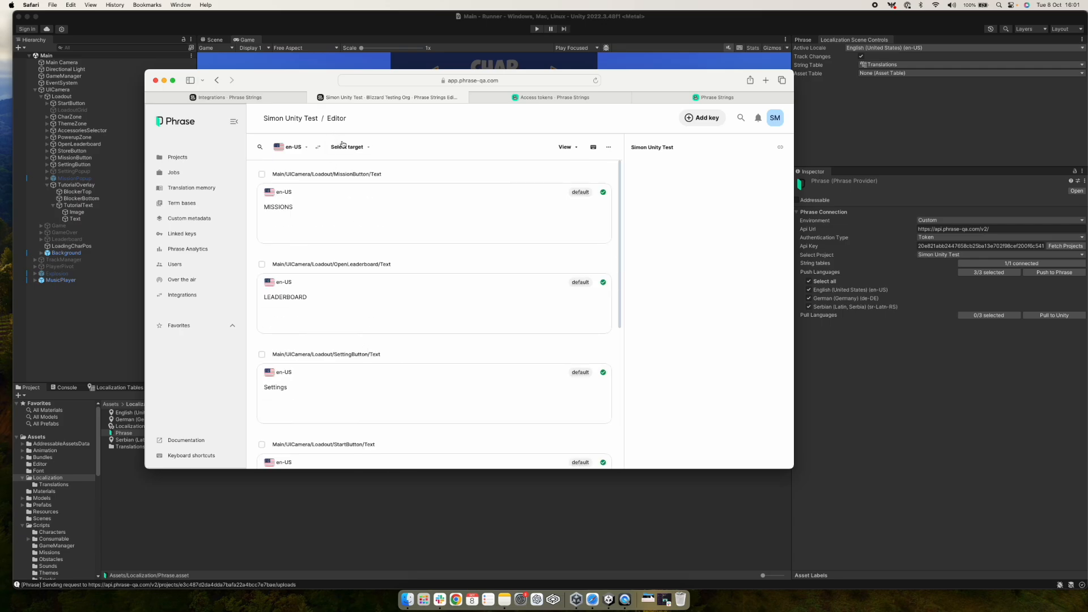
Make de-DE the target language in the Phrase editor.
{"action": "left_click", "coordinate": [349, 146]}
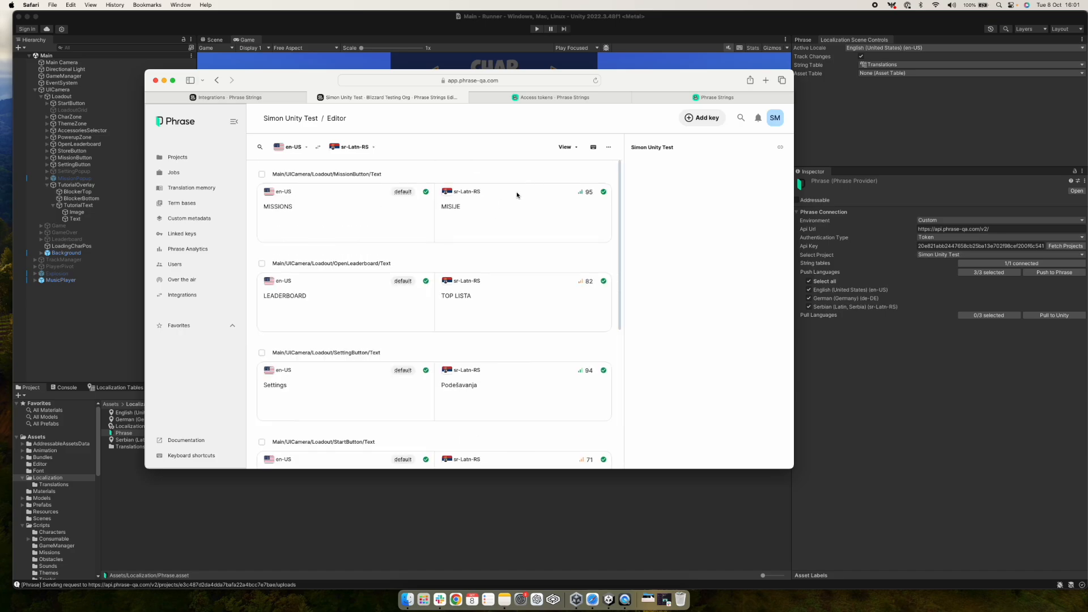
{"action": "left_click", "coordinate": [354, 146]}
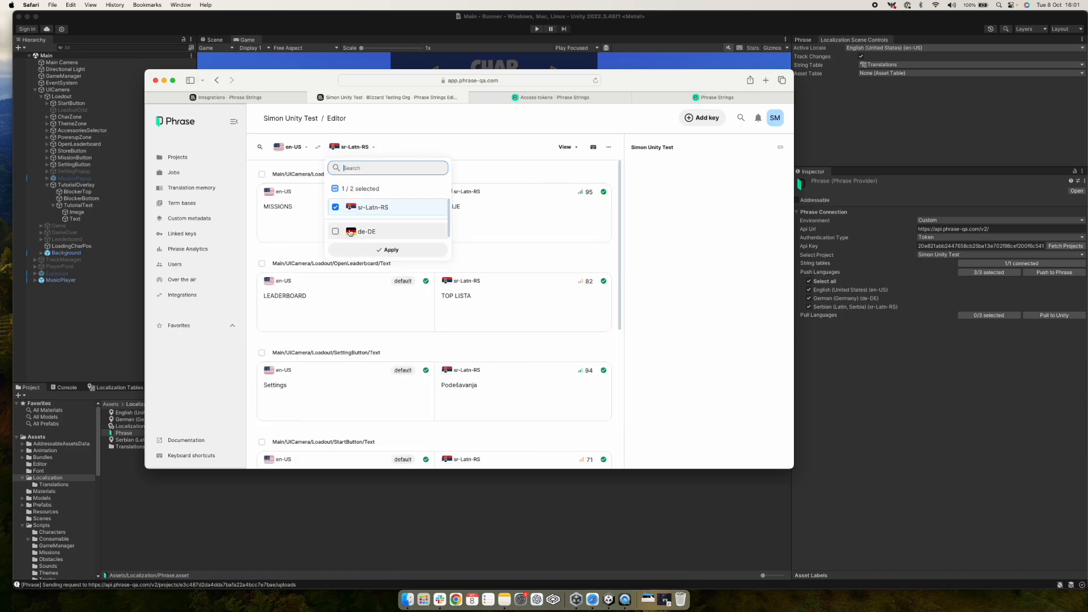
{"action": "left_click", "coordinate": [336, 231]}
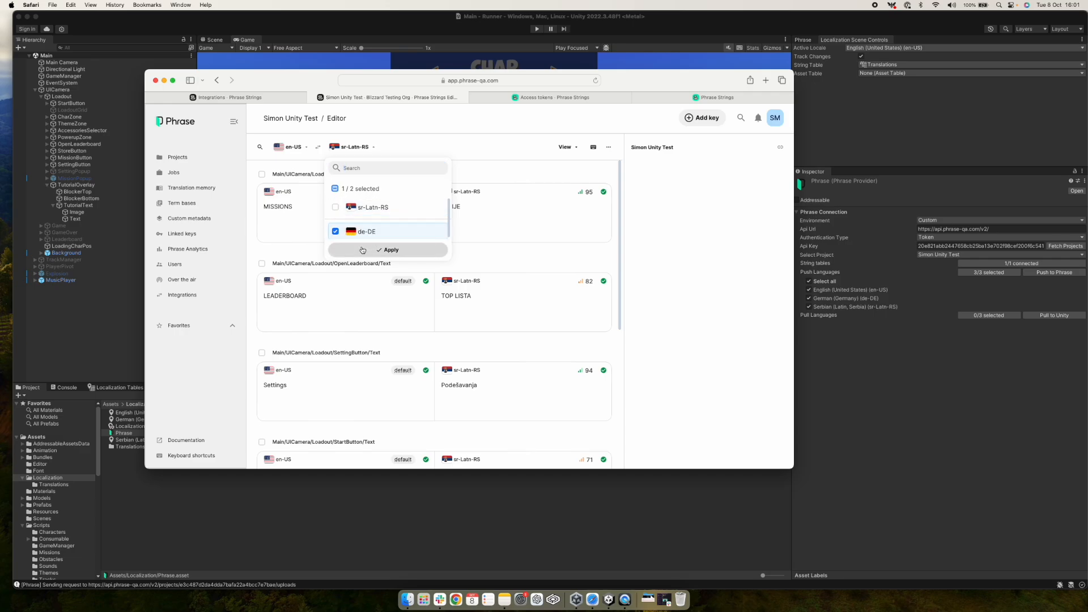
{"action": "left_click", "coordinate": [389, 249]}
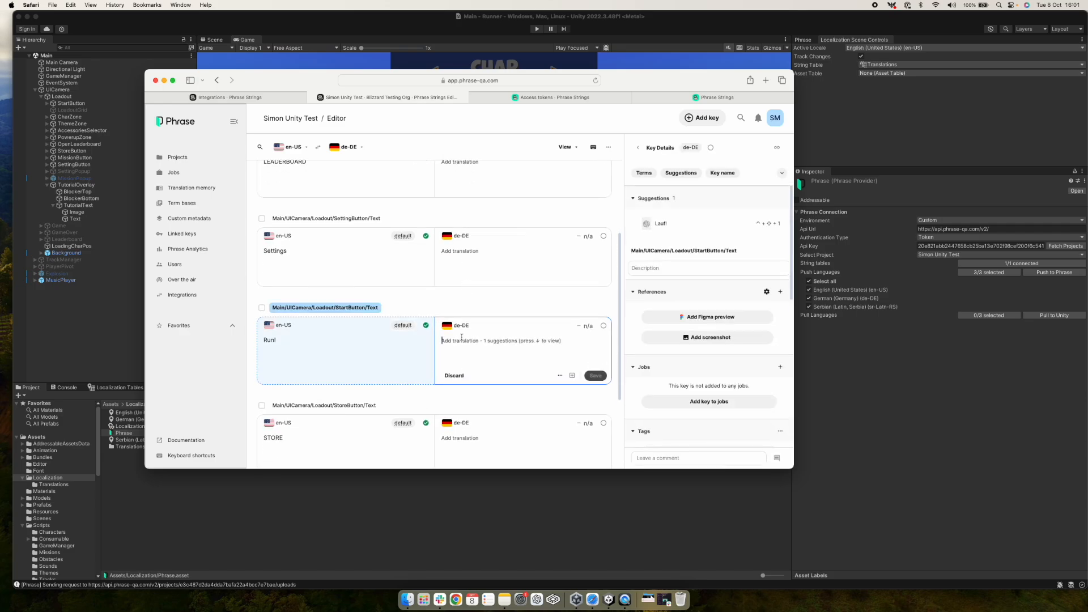
Enter Renn! as the German translation of the StartButton text Run!
{"action": "type", "text": "Renn!"}
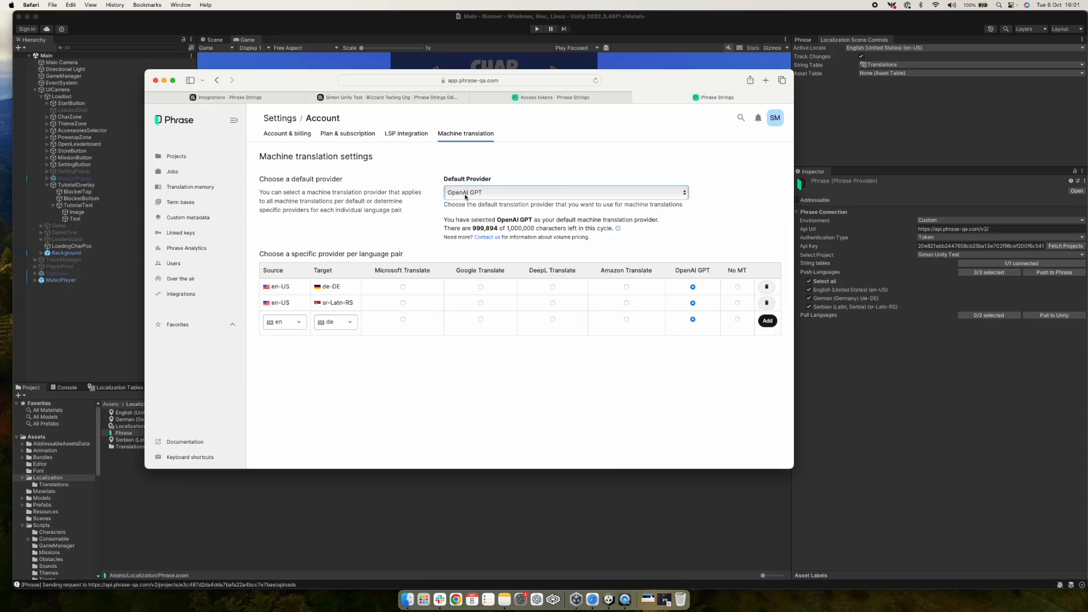
Check OpenAI GPT as the default machine translation provider, then return to the editor.
{"action": "left_click", "coordinate": [564, 192]}
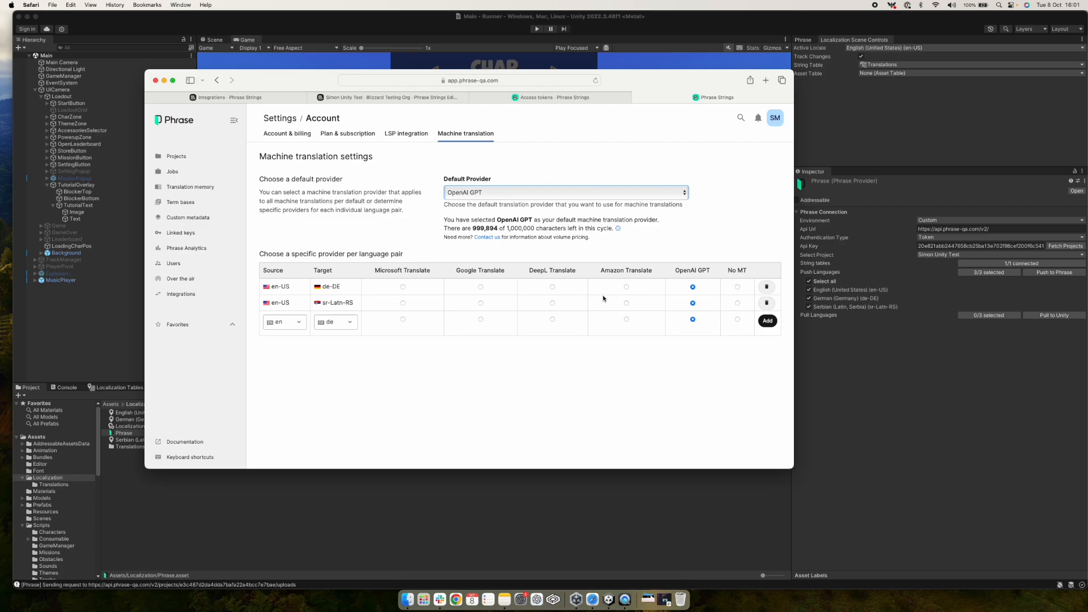
{"action": "left_click", "coordinate": [357, 97]}
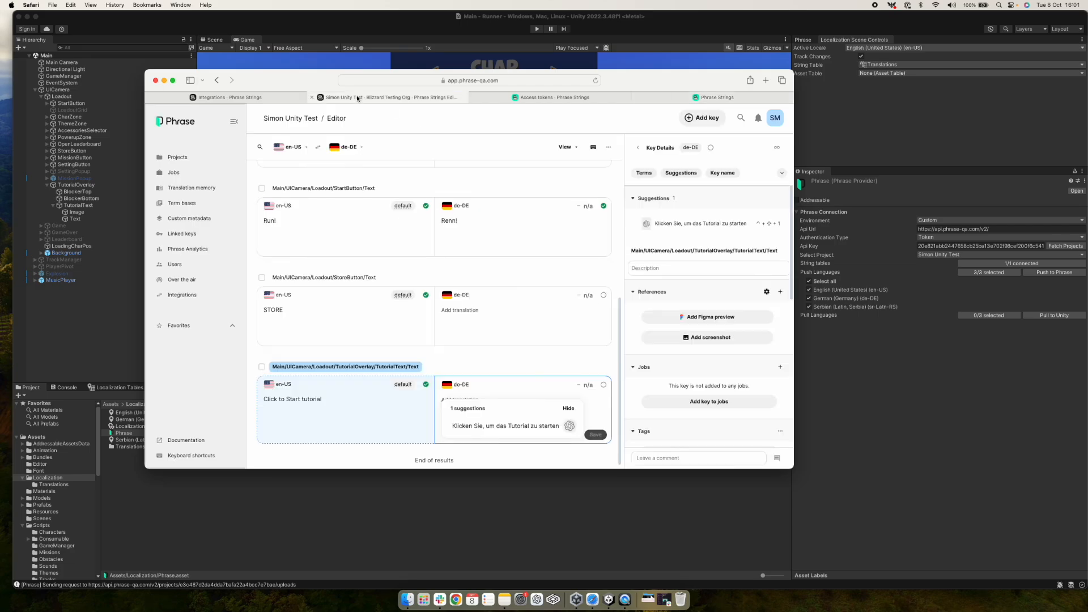
Accept the German suggestion for the TutorialText key in Phrase Strings.
{"action": "left_click", "coordinate": [505, 425]}
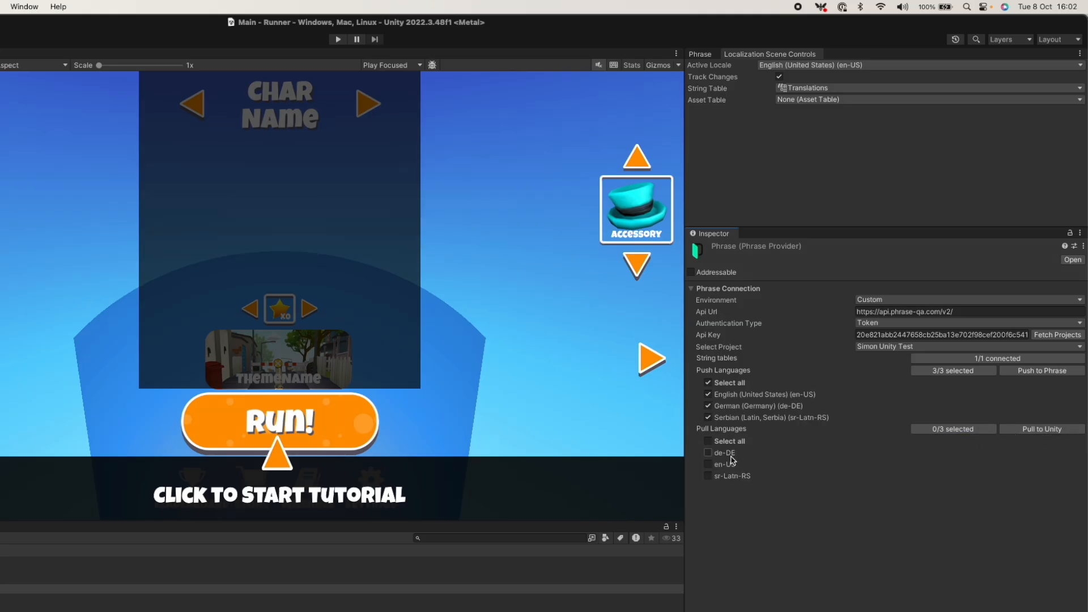
Pull de-DE into Unity and check the German table shows Renn! and the tutorial prompt.
{"action": "left_click", "coordinate": [707, 453]}
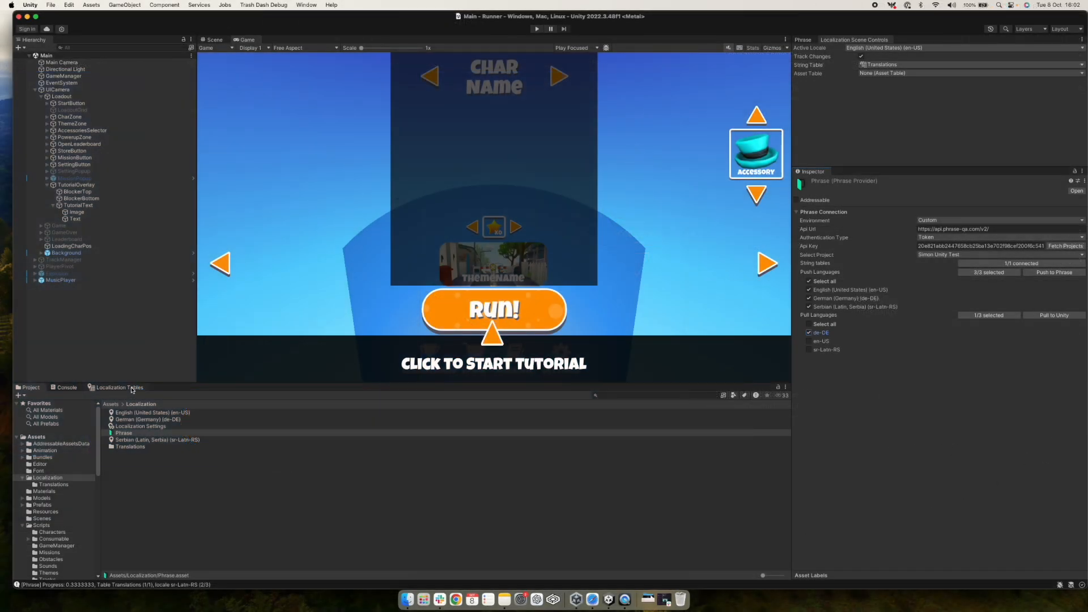
{"action": "left_click", "coordinate": [116, 388]}
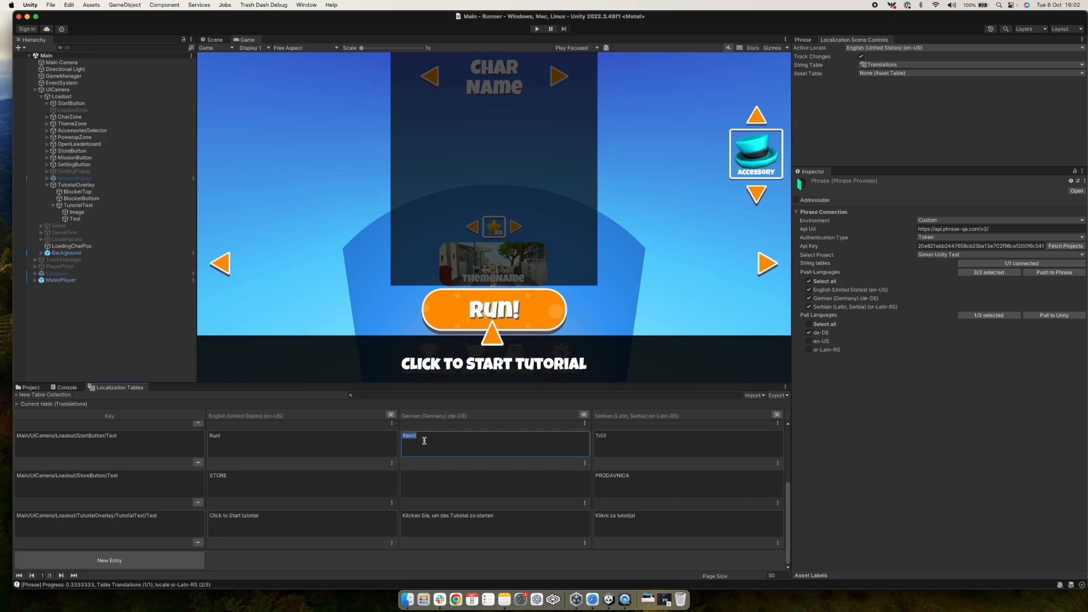
{"action": "left_click", "coordinate": [496, 523]}
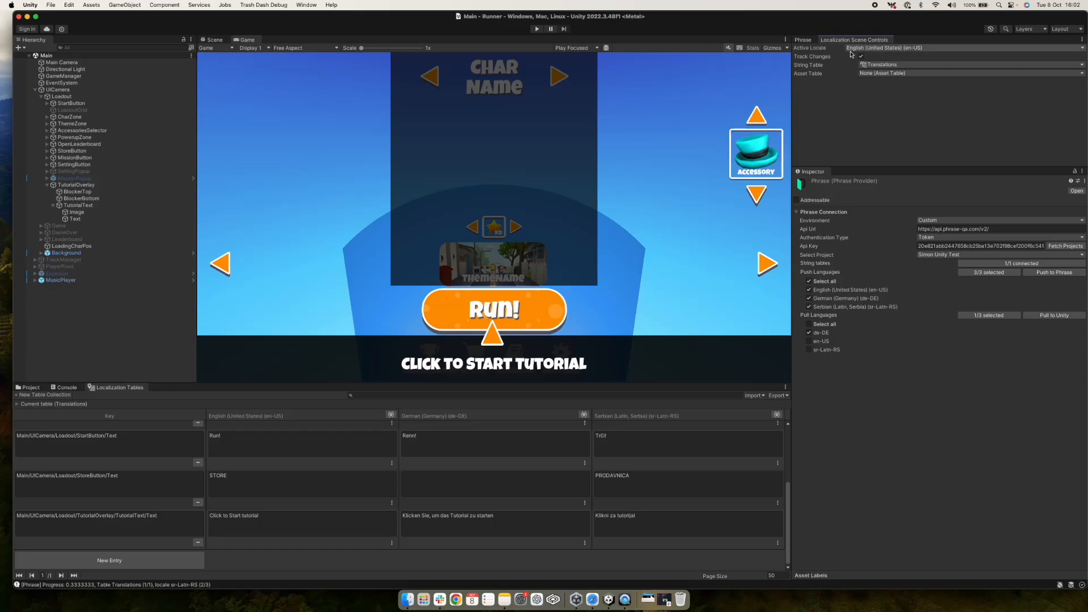
{"action": "left_click", "coordinate": [883, 48]}
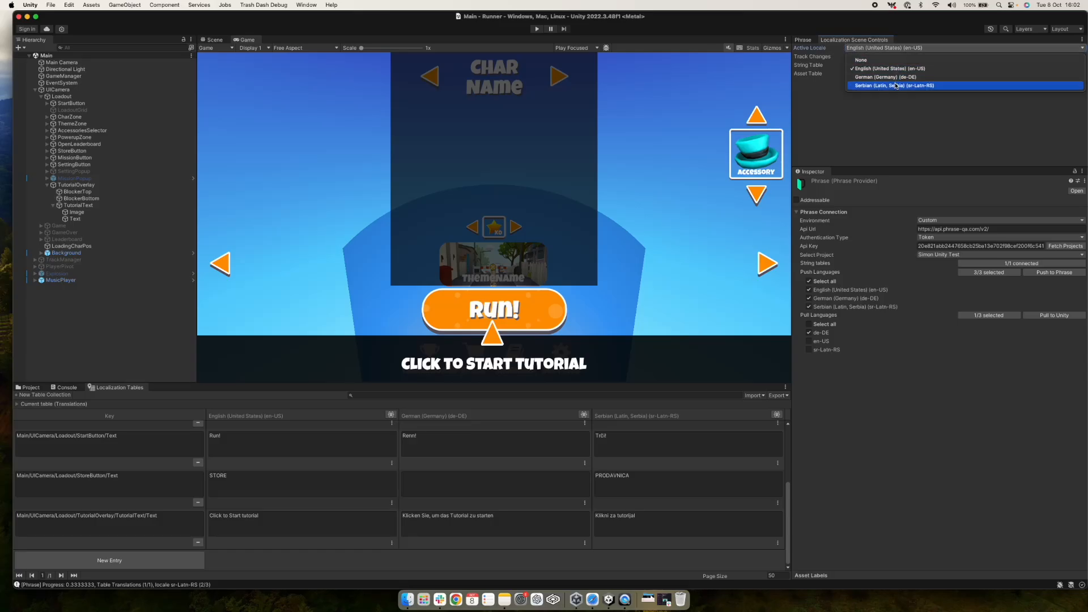
{"action": "left_click", "coordinate": [885, 77]}
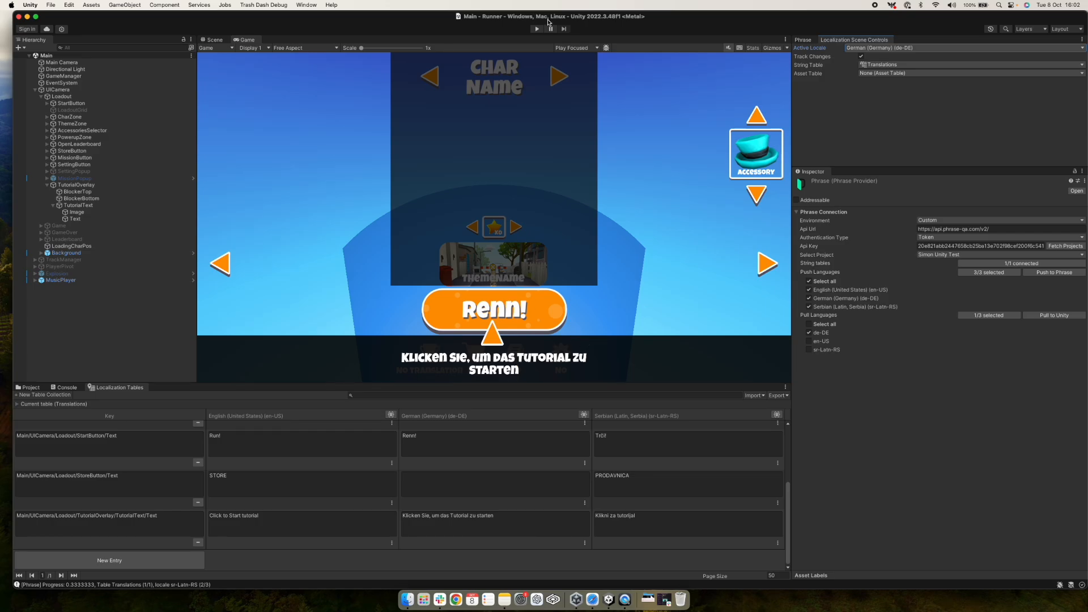
{"action": "left_click", "coordinate": [536, 28]}
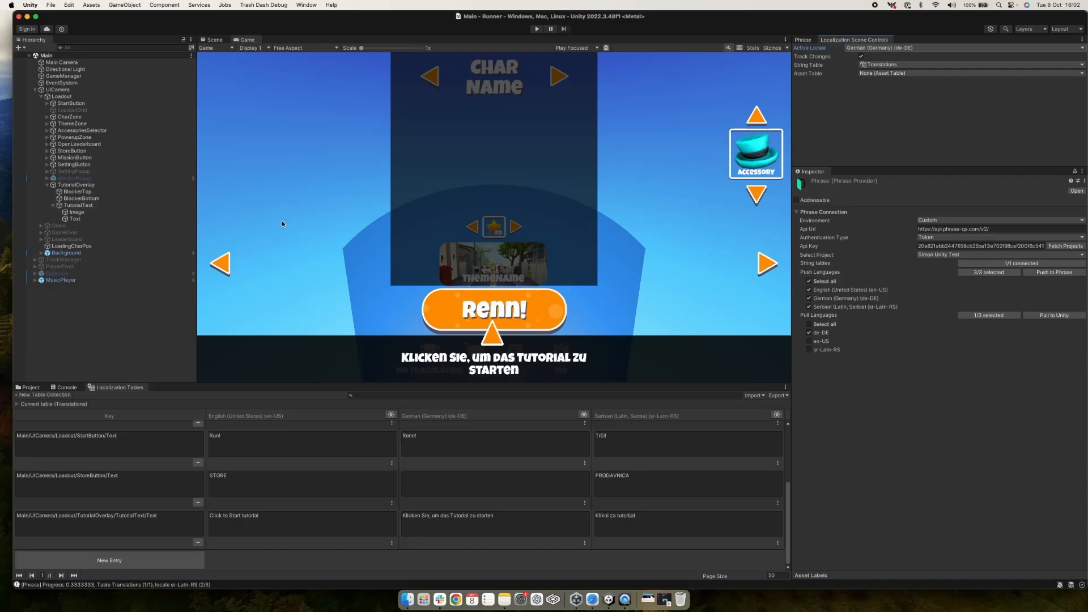
{"action": "mouse_move", "coordinate": [478, 134]}
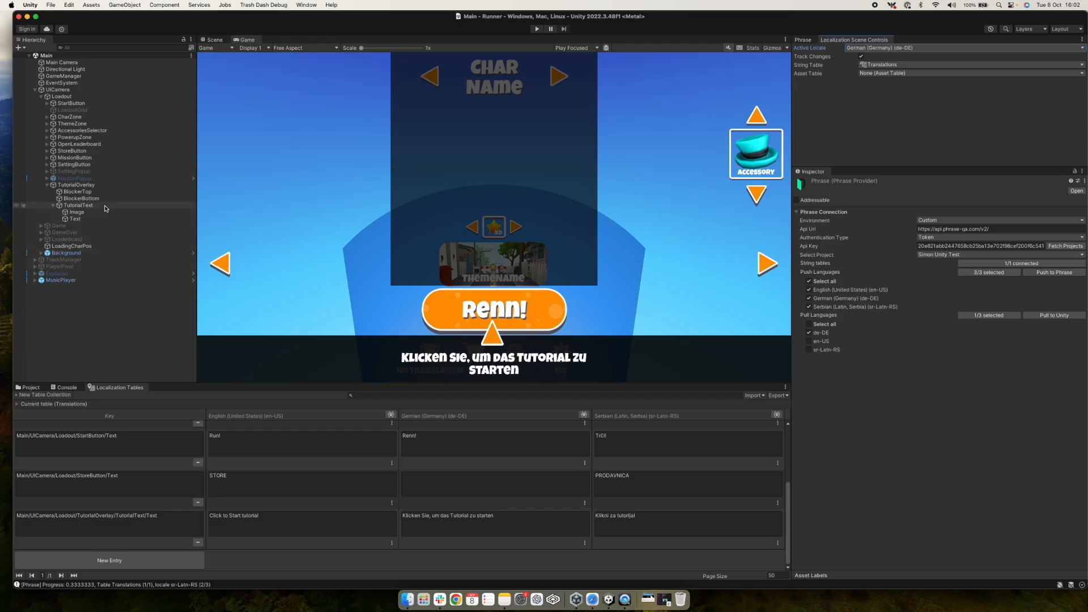
Give the TutorialText key the description 'test test' and max length 50.
{"action": "left_click", "coordinate": [74, 219]}
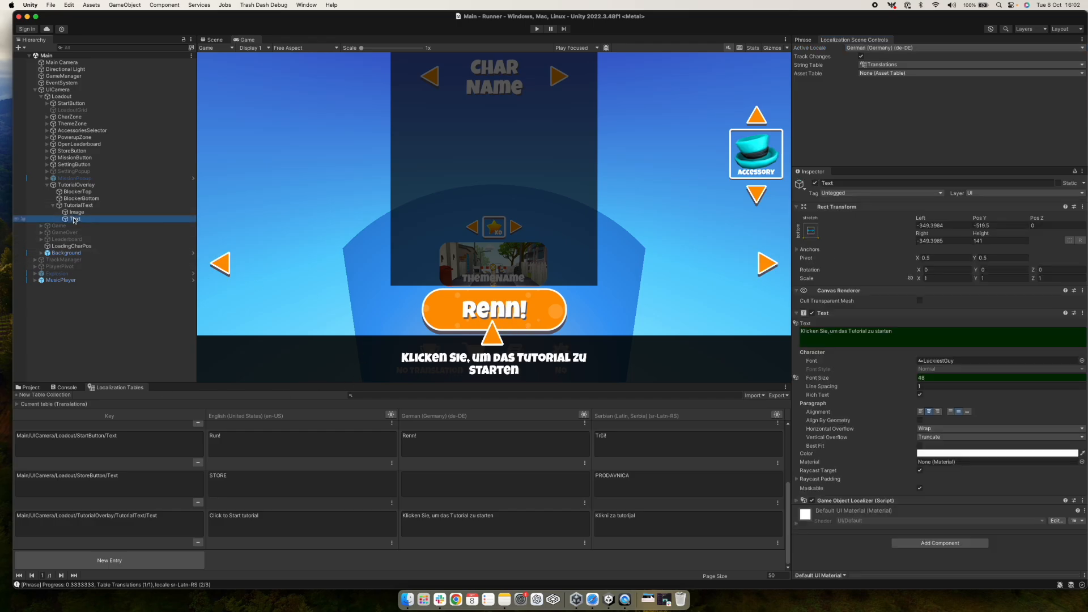
{"action": "left_click", "coordinate": [75, 218]}
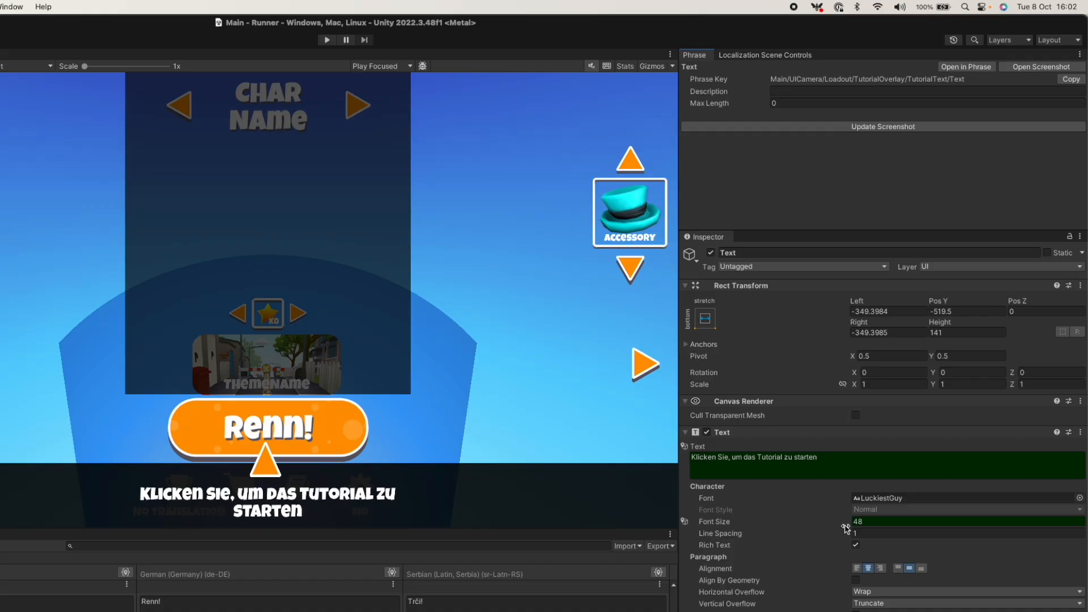
{"action": "left_click", "coordinate": [882, 464]}
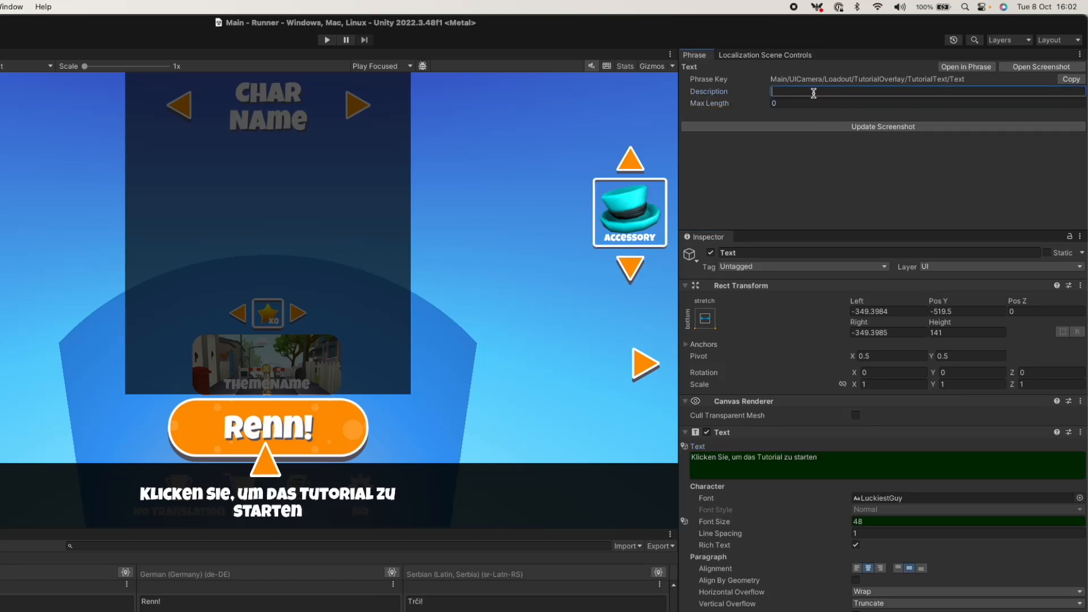
{"action": "type", "text": "test test"}
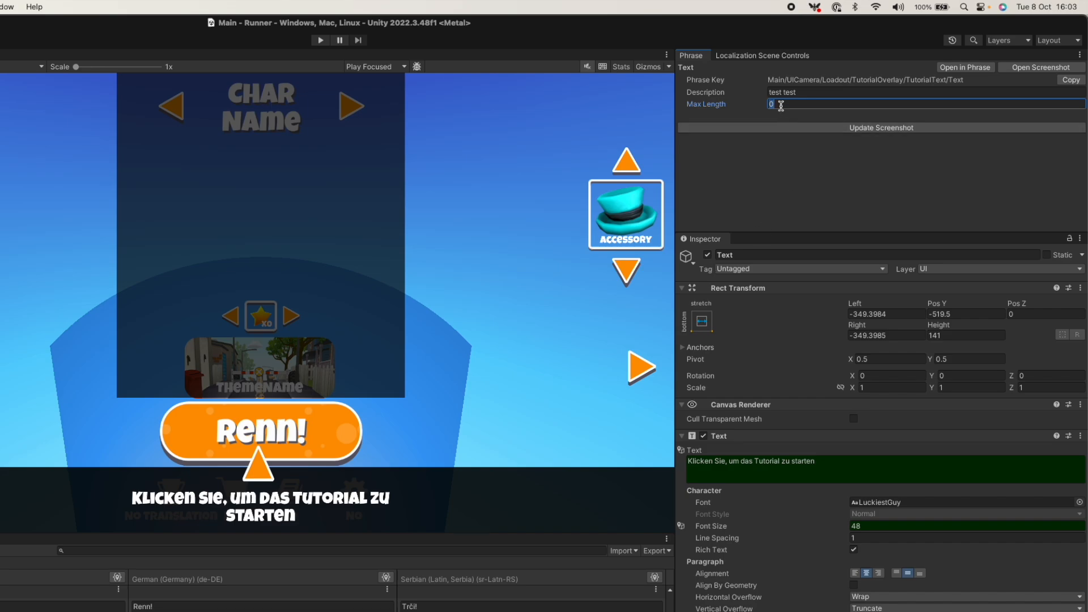
{"action": "type", "text": "50"}
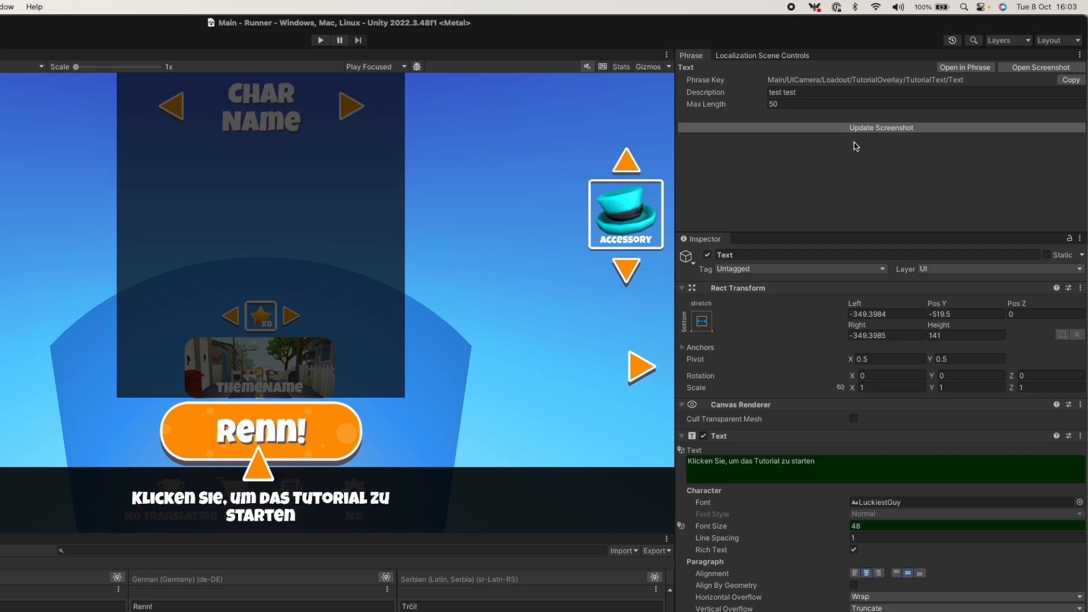
Upload a fresh game screenshot for the key to Phrase and confirm.
{"action": "left_click", "coordinate": [881, 128]}
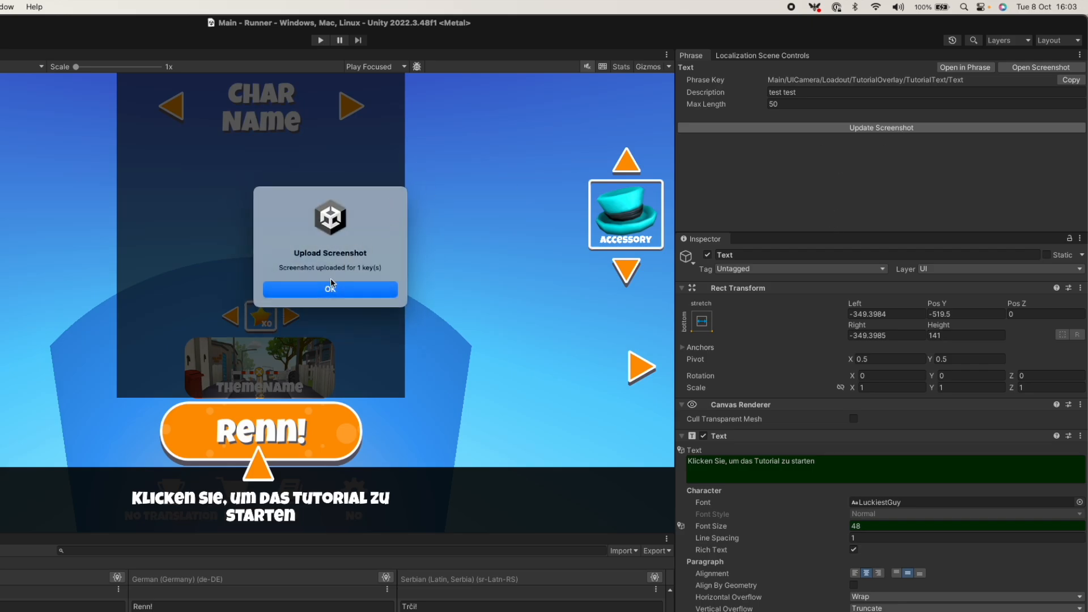
{"action": "left_click", "coordinate": [330, 289]}
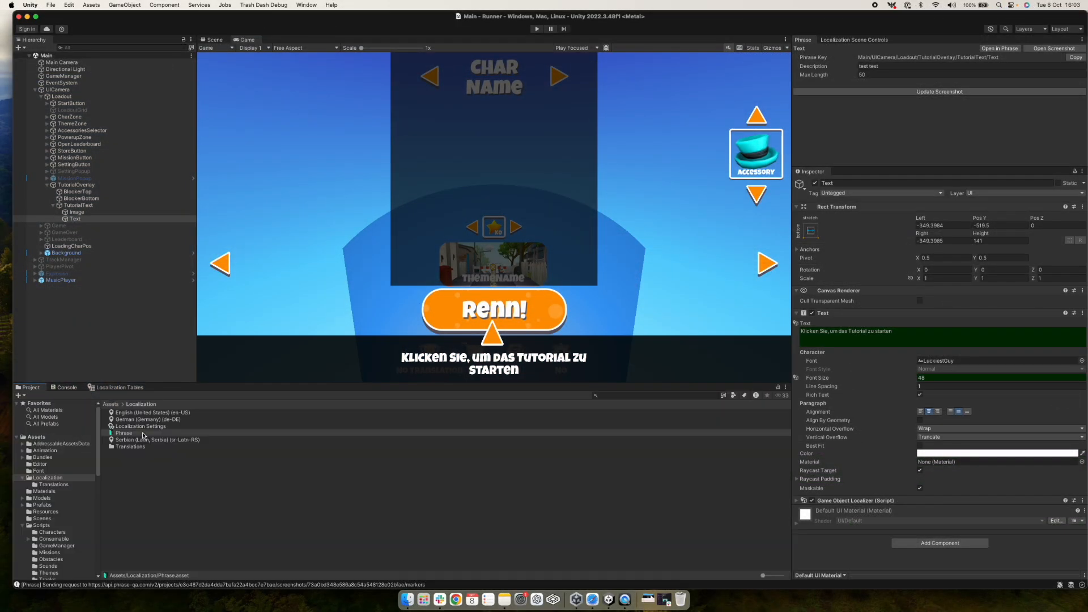
Show the Phrase provider settings, then view the uploaded screenshot preview in Phrase Strings.
{"action": "left_click", "coordinate": [124, 431]}
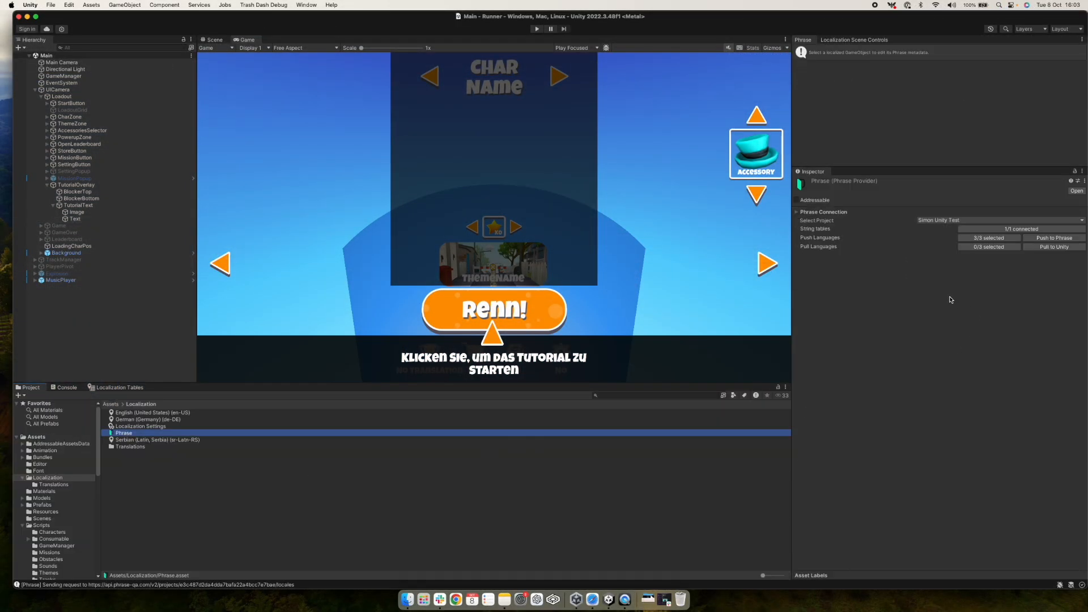
{"action": "left_click", "coordinate": [1053, 238]}
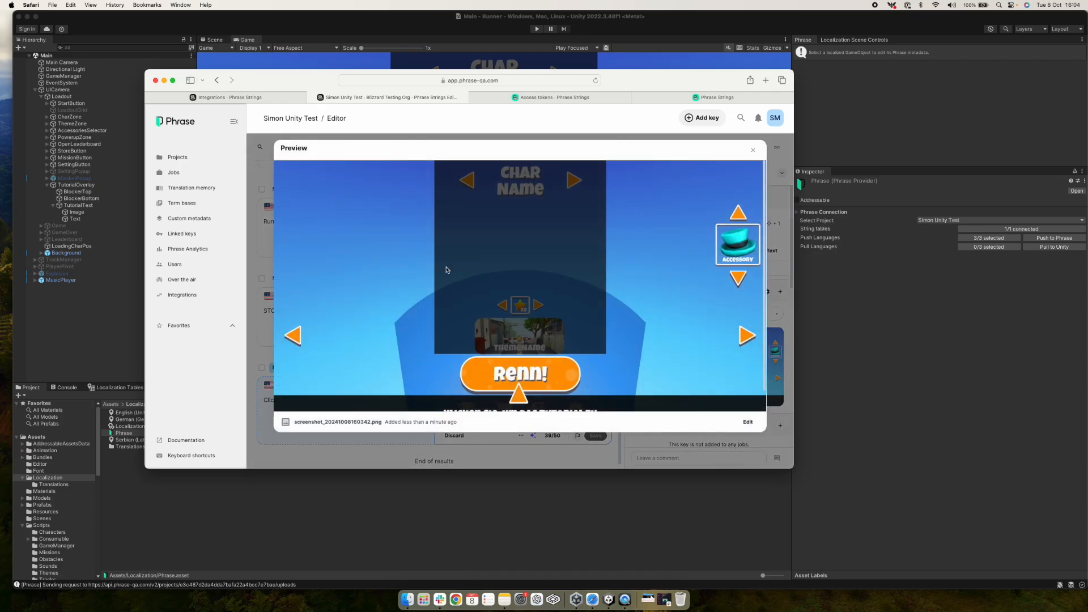
Close the screenshot preview and edit the tutorial key's description with 'sfgnsfgn'.
{"action": "left_click", "coordinate": [753, 150]}
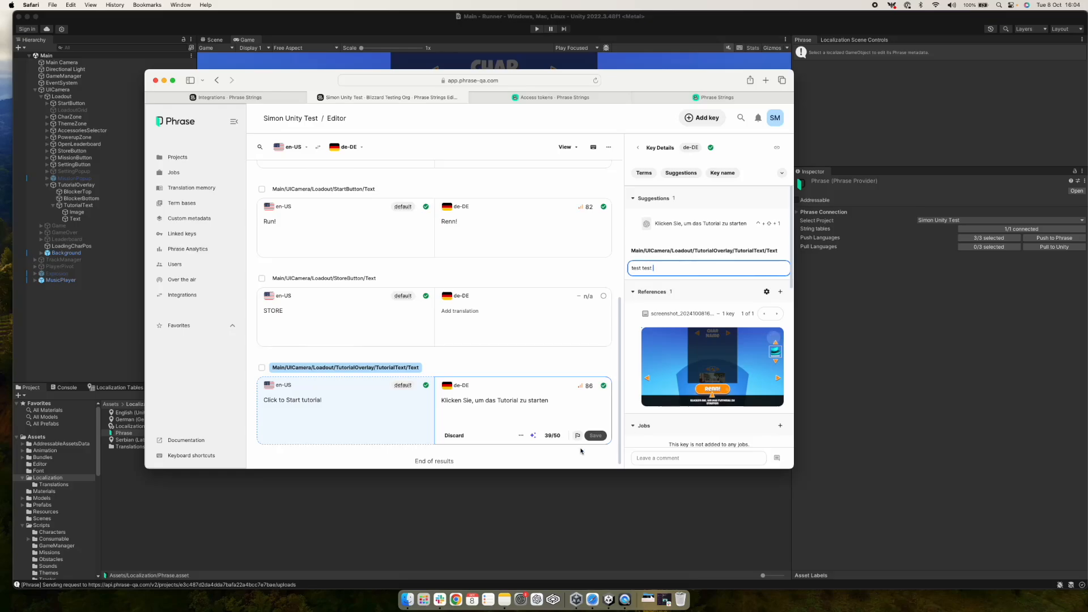
{"action": "mouse_move", "coordinate": [553, 436]}
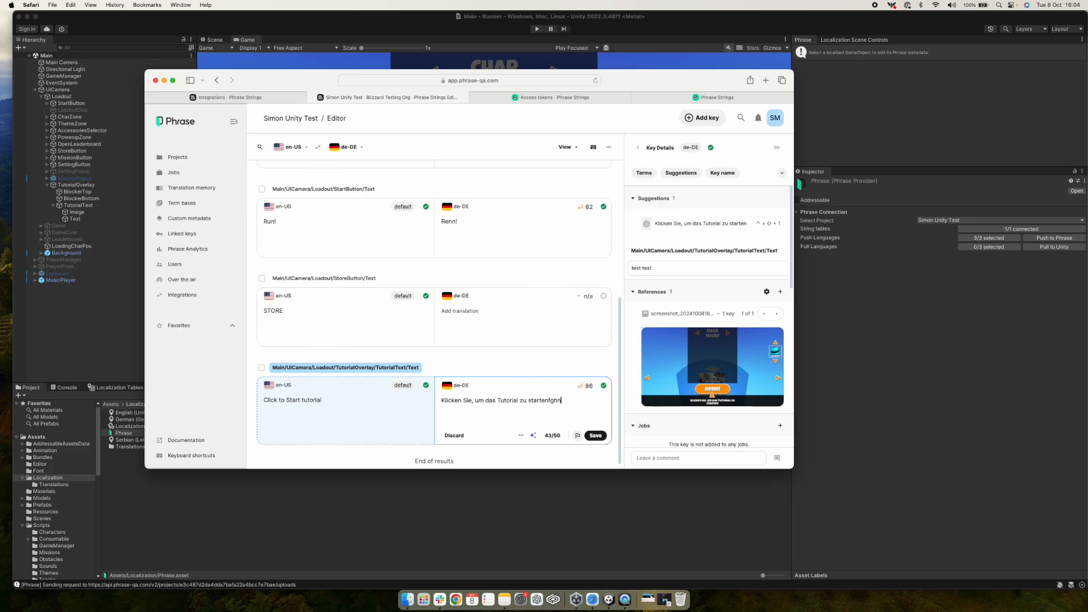
{"action": "type", "text": "sfgnsfgn"}
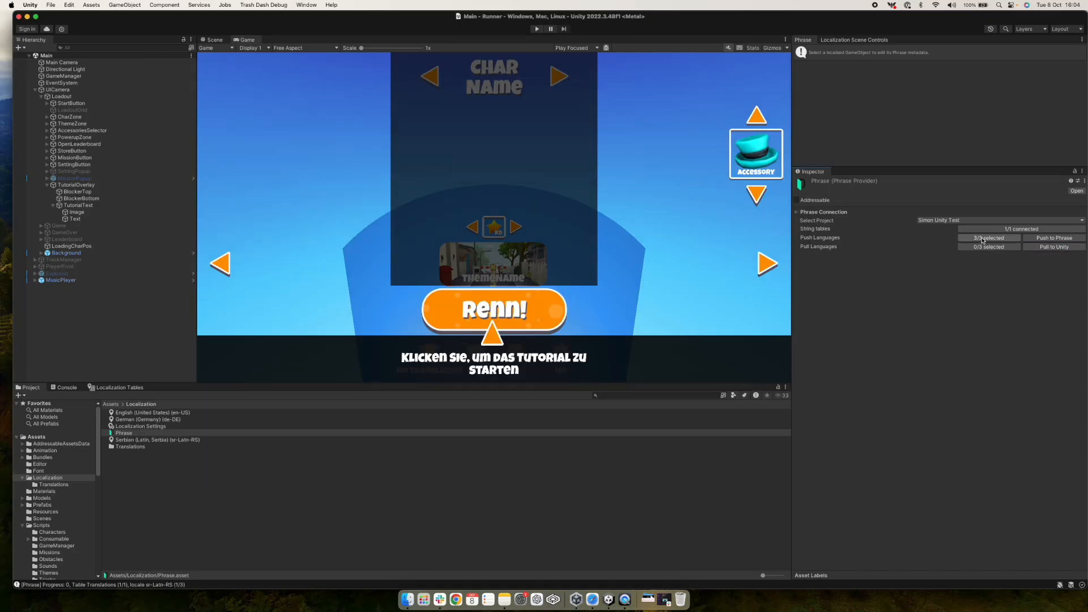
Pull en-US from Phrase and verify the Text key's description reads 'test test back to Unity'.
{"action": "left_click", "coordinate": [989, 246]}
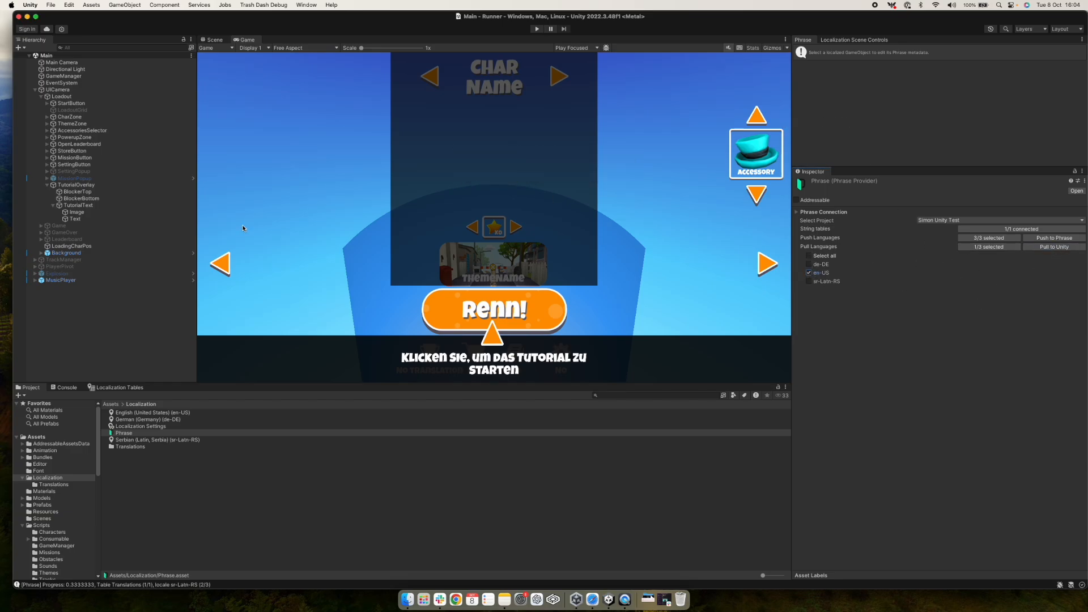
{"action": "left_click", "coordinate": [74, 219]}
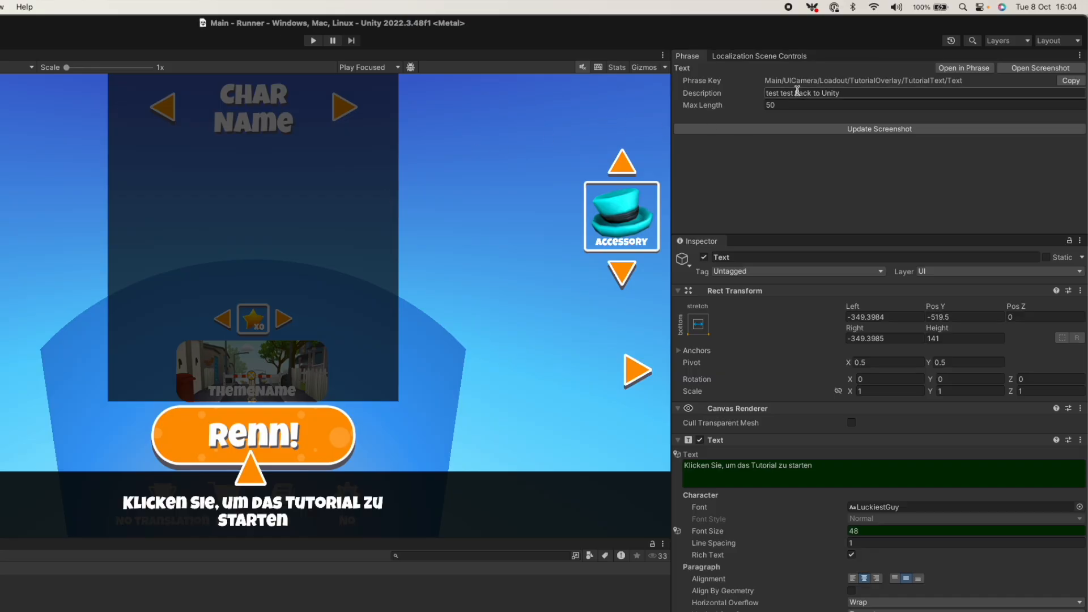
{"action": "left_click", "coordinate": [867, 92]}
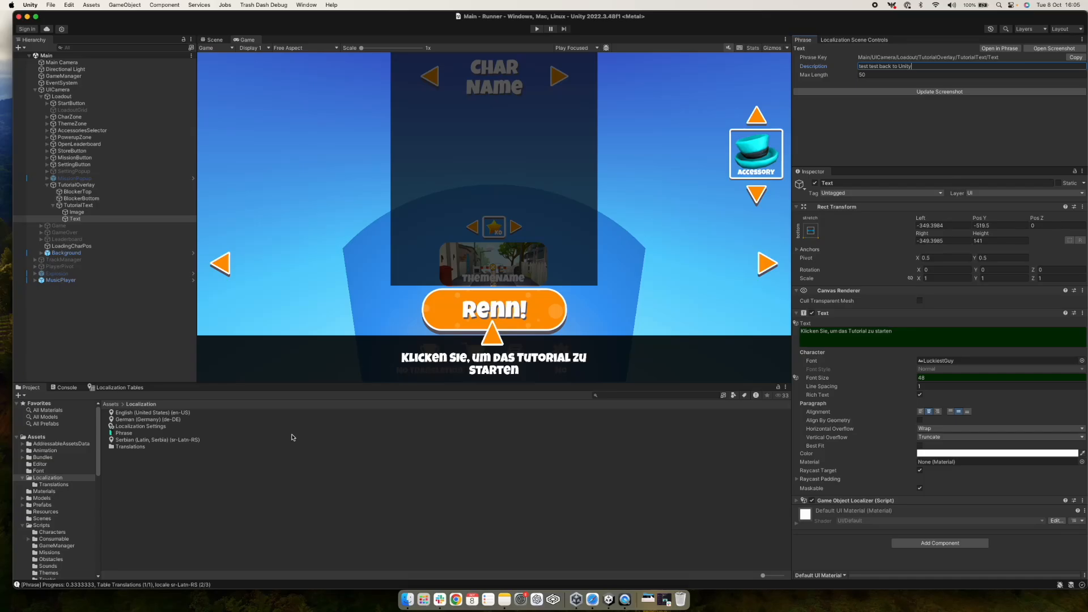
{"action": "mouse_move", "coordinate": [284, 459]}
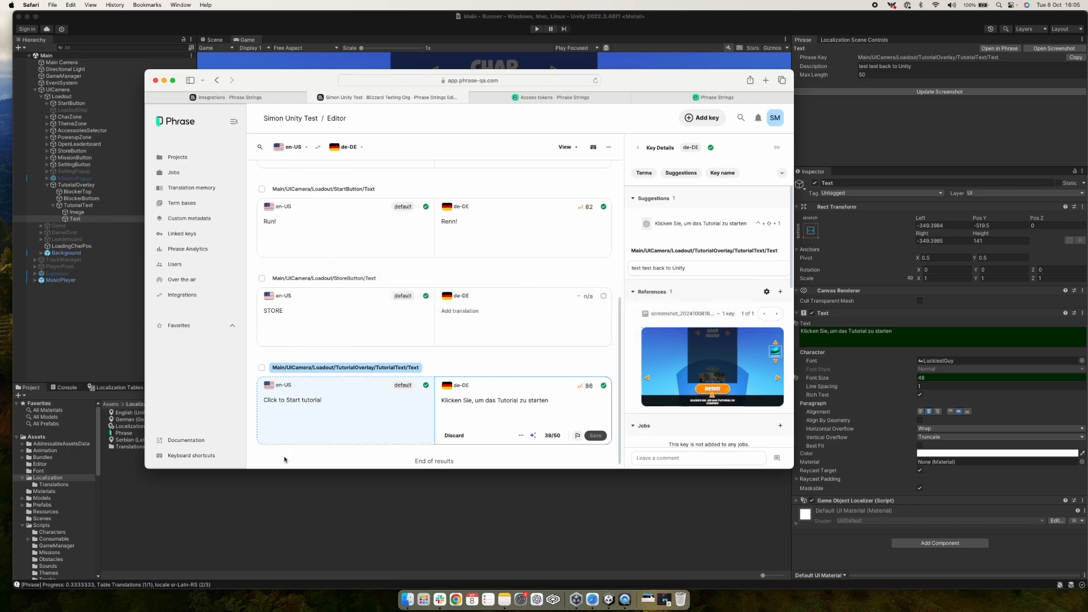
{"action": "mouse_move", "coordinate": [415, 113]}
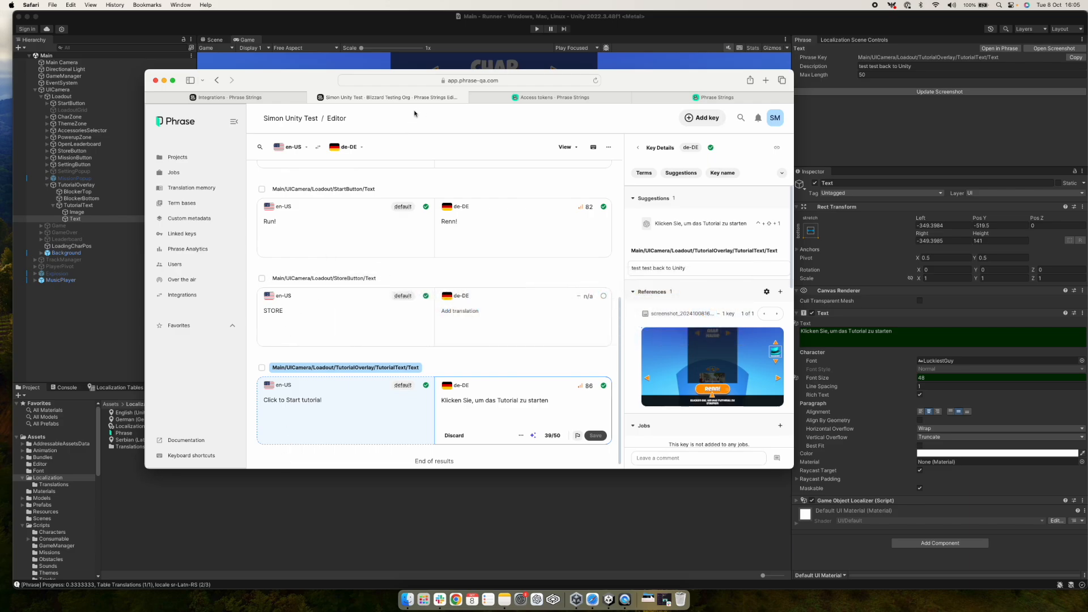
{"action": "mouse_move", "coordinate": [313, 81]}
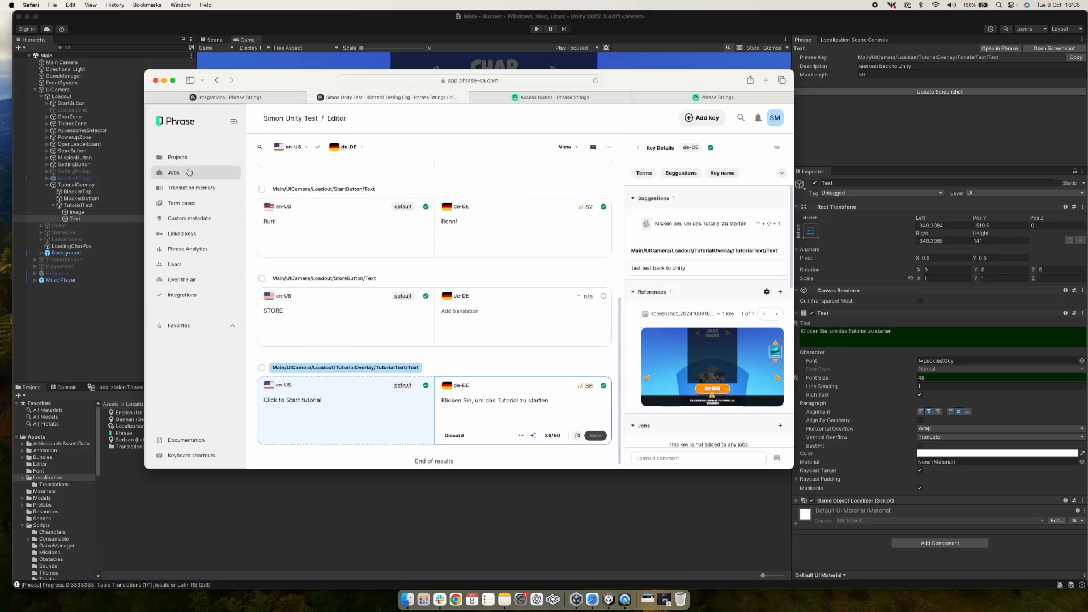
Open the Integrations overview listing GitHub, GitLab and Bitbucket Sync.
{"action": "left_click", "coordinate": [181, 294]}
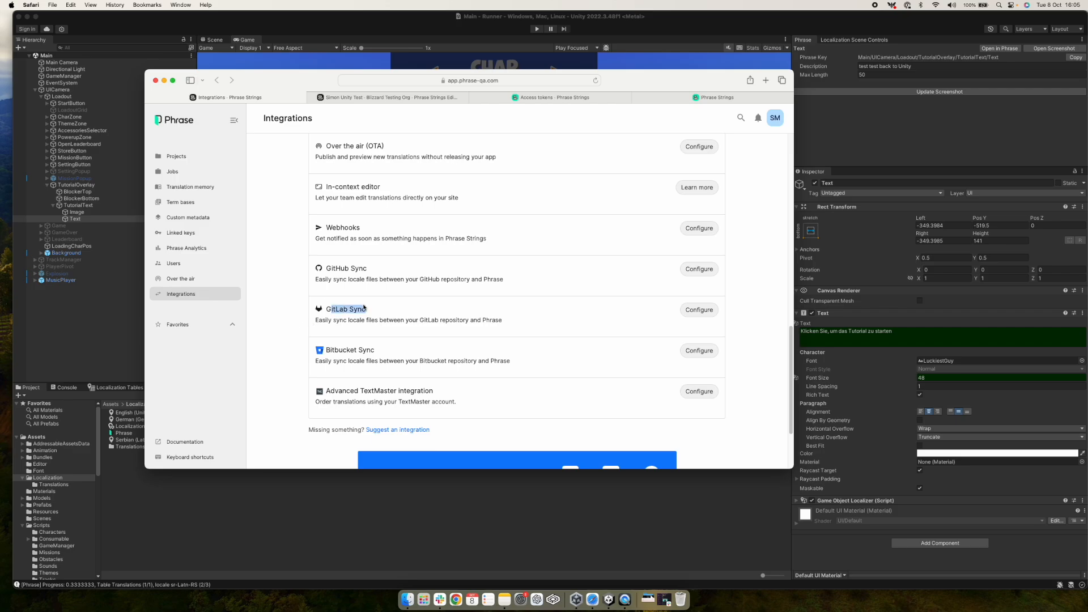
{"action": "mouse_move", "coordinate": [355, 331]}
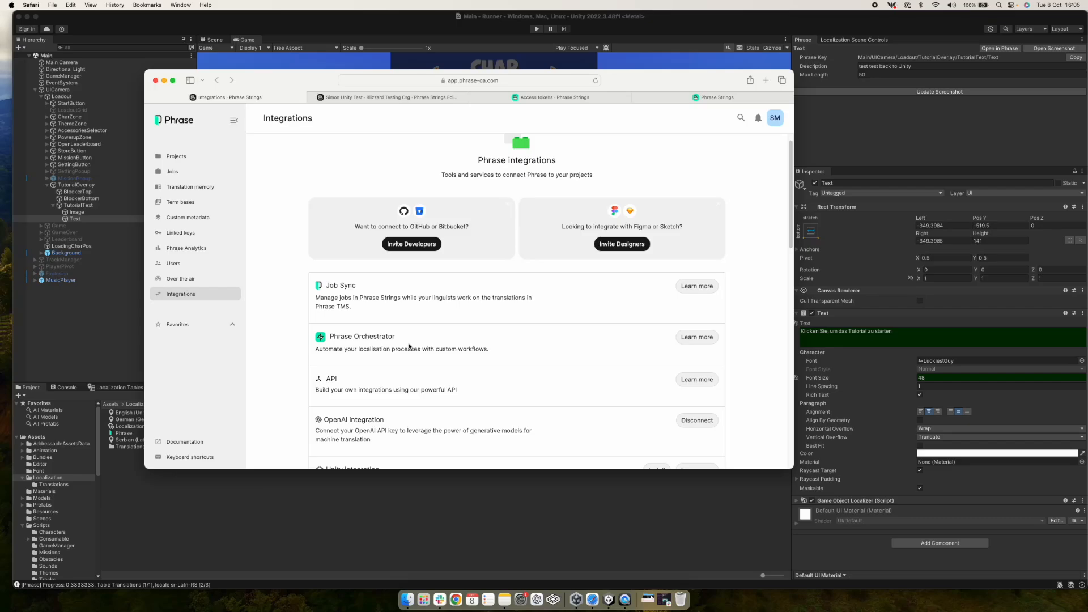
{"action": "mouse_move", "coordinate": [439, 309]}
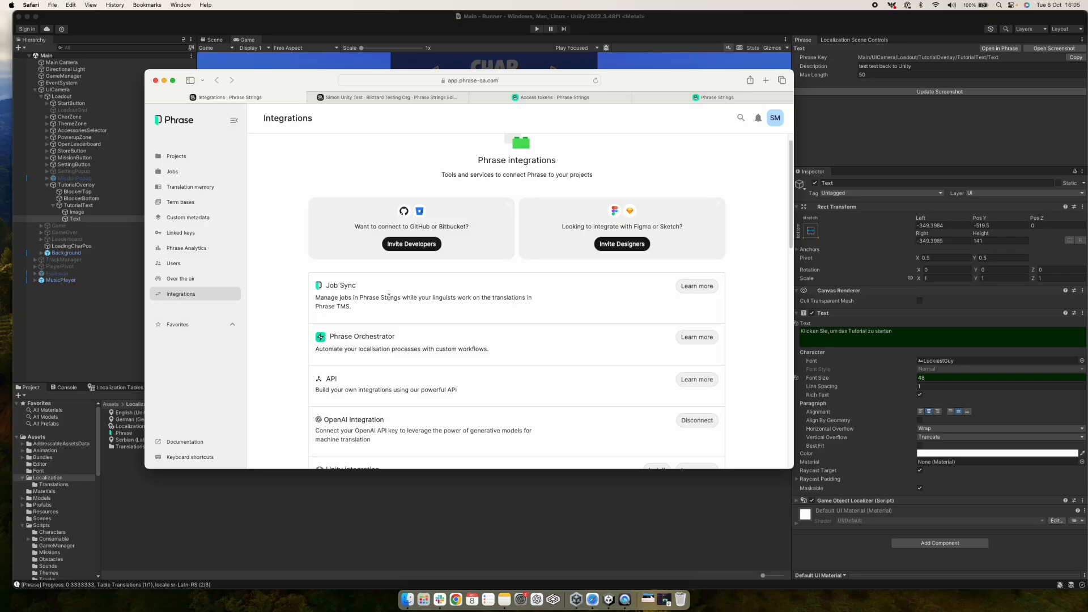
{"action": "mouse_move", "coordinate": [498, 305]}
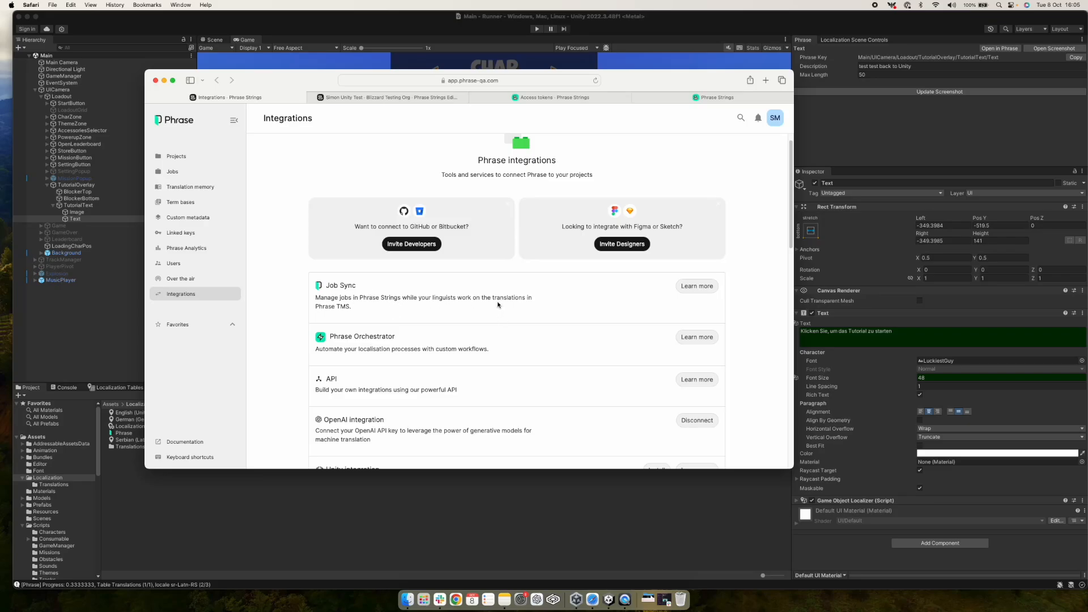